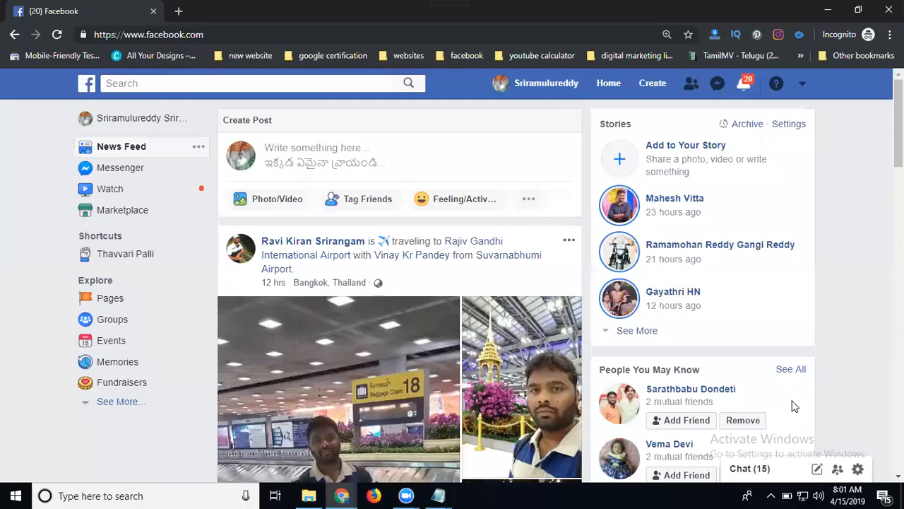
{"action": "mouse_move", "coordinate": [715, 232]}
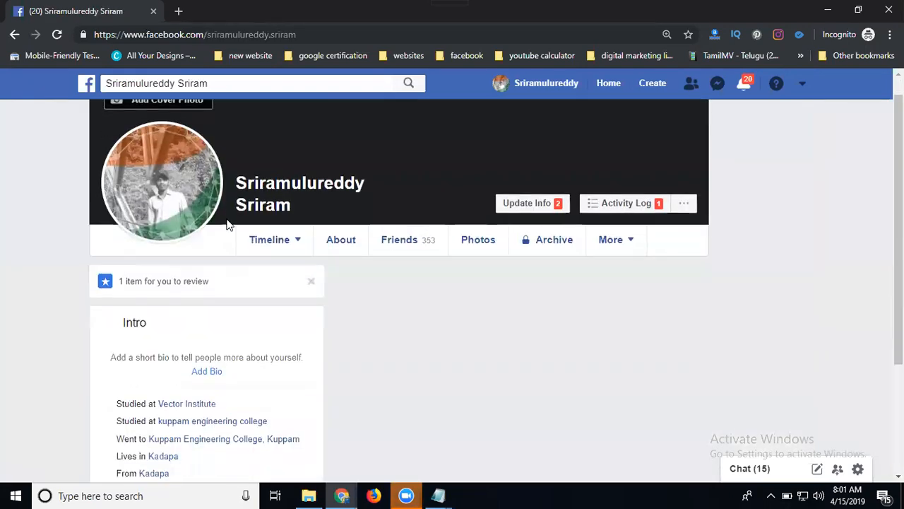
- Scroll down your own profile timeline to see intro details and posts
{"action": "scroll", "scroll_direction": "down", "scroll_amount": 3}
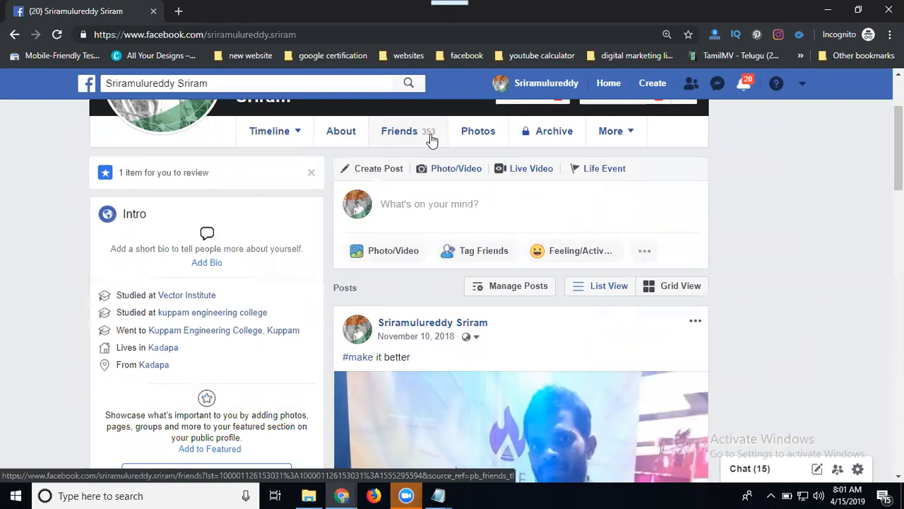
{"action": "mouse_move", "coordinate": [220, 175]}
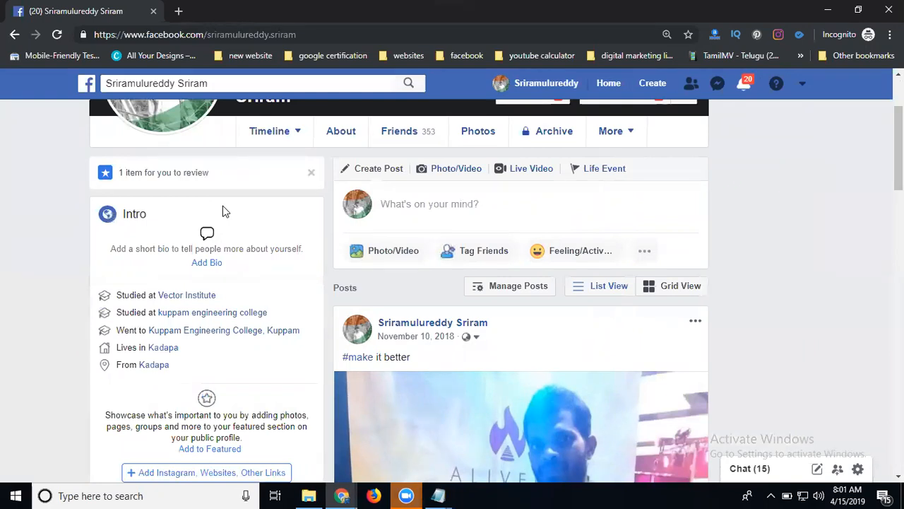
{"action": "mouse_move", "coordinate": [198, 9]}
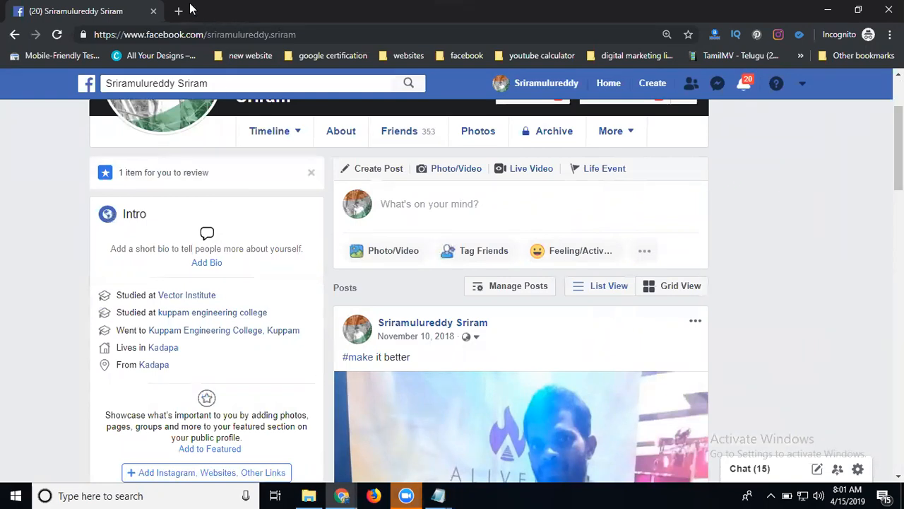
- Reach the Profile to Page Migration screen in a new tab and highlight the Do More with Pages heading
{"action": "left_click", "coordinate": [185, 11]}
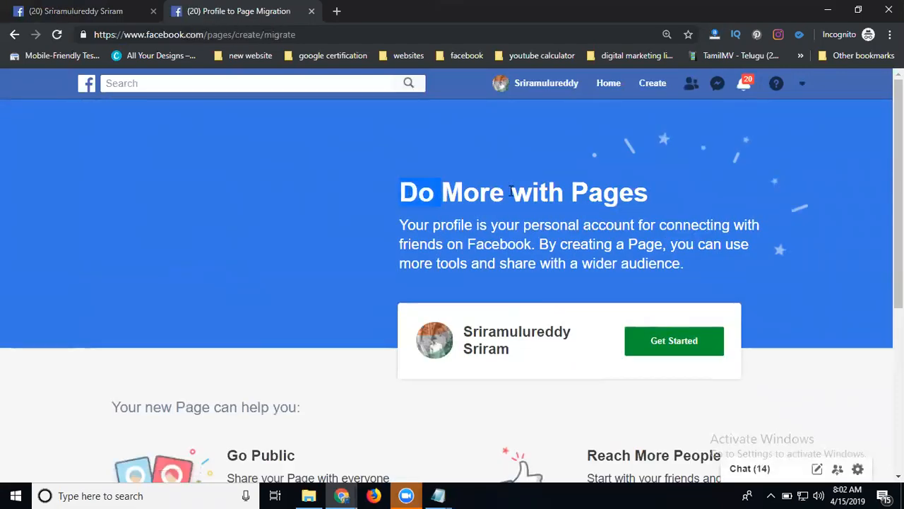
{"action": "left_click_drag", "start_coordinate": [398, 192], "coordinate": [636, 192]}
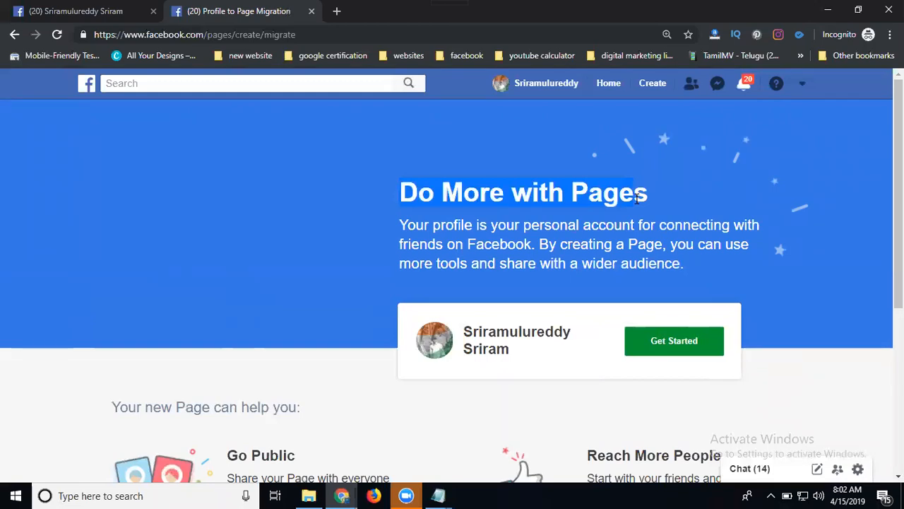
{"action": "mouse_move", "coordinate": [674, 340]}
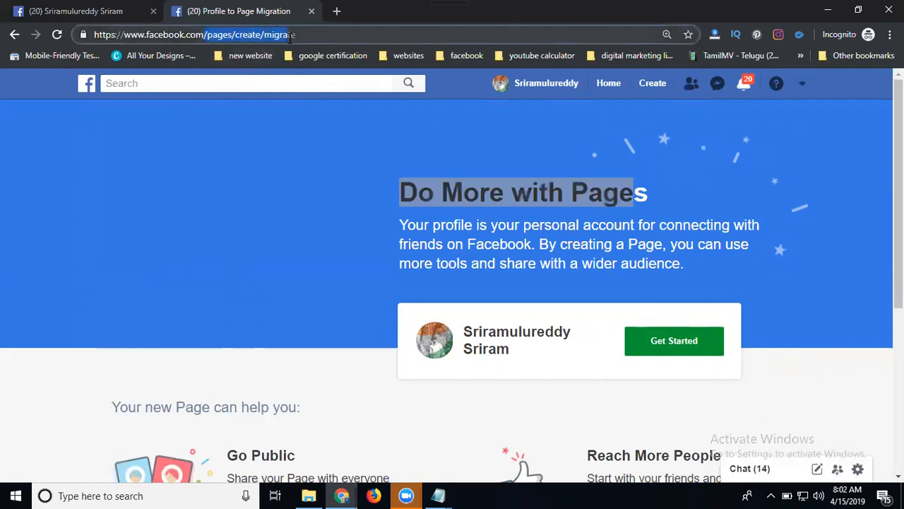
- Start the conversion and choose Entrepreneur, Blogger and Author as Page categories
{"action": "left_click", "coordinate": [674, 341]}
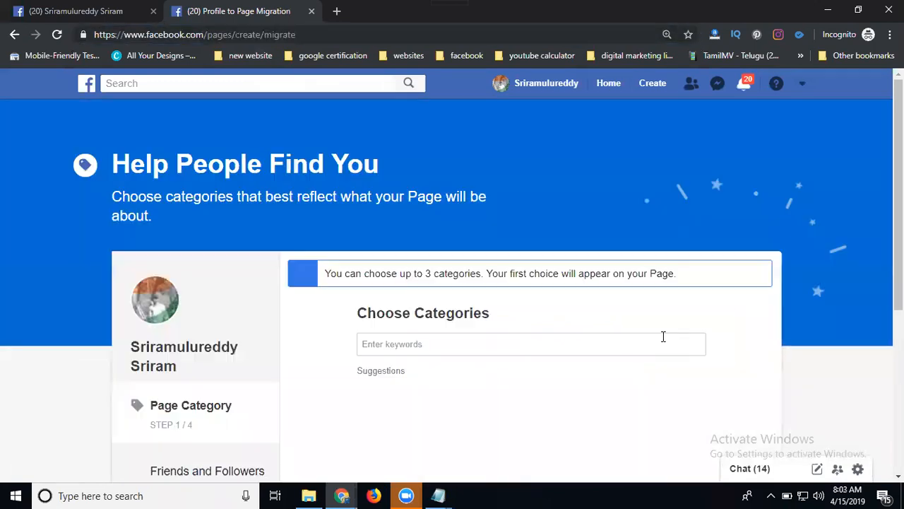
{"action": "scroll", "scroll_direction": "down", "scroll_amount": 3}
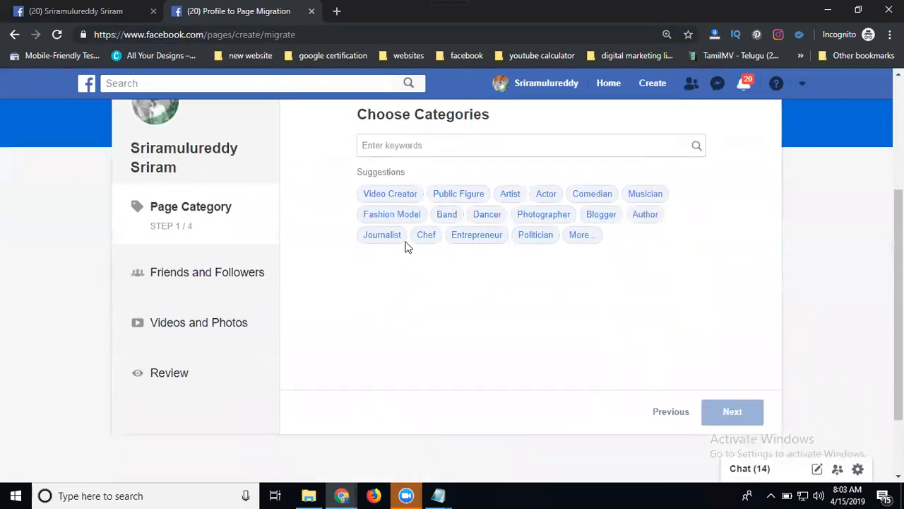
{"action": "mouse_move", "coordinate": [384, 243]}
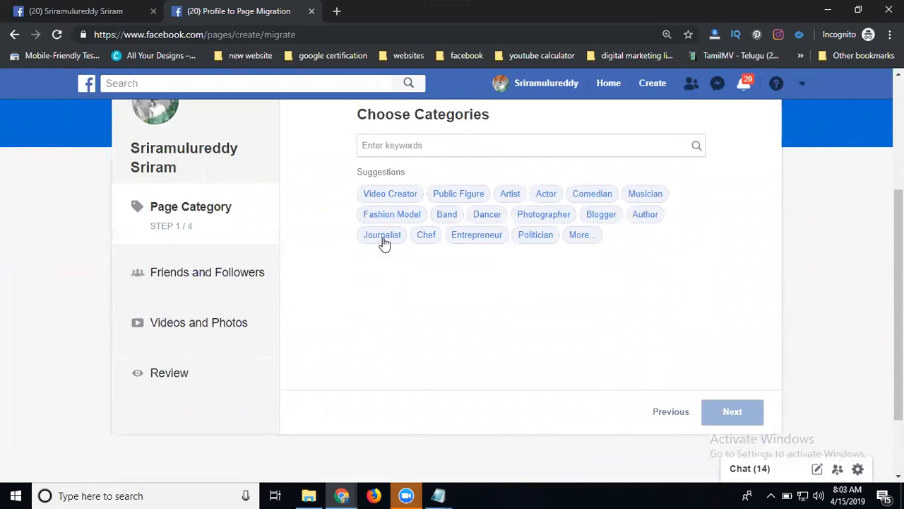
{"action": "left_click", "coordinate": [601, 214]}
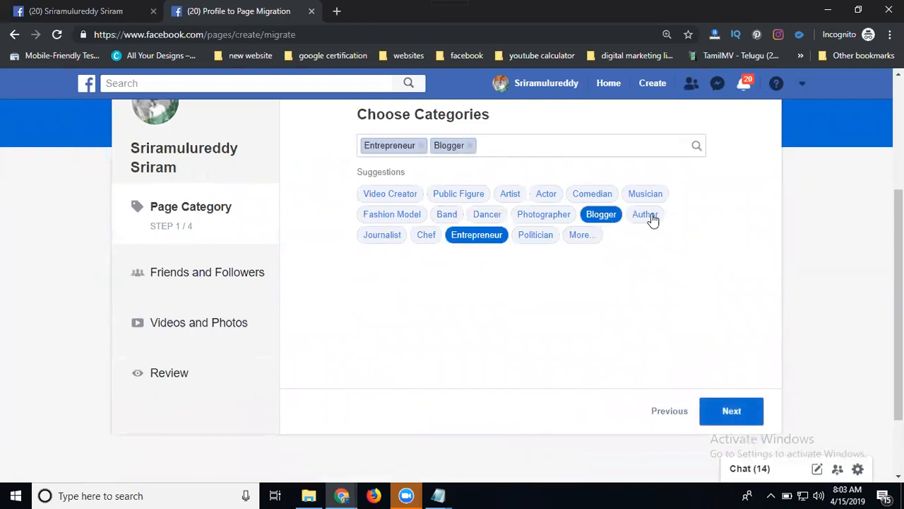
{"action": "left_click", "coordinate": [644, 215]}
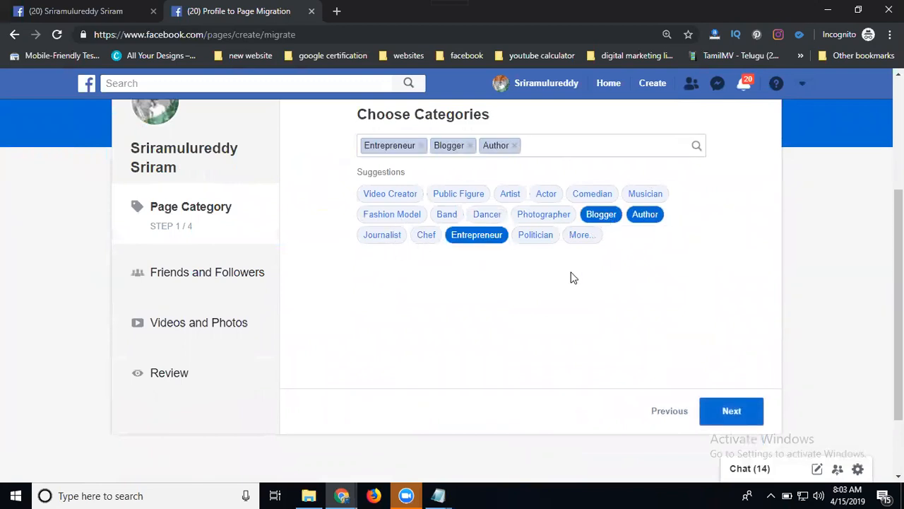
{"action": "mouse_move", "coordinate": [458, 194]}
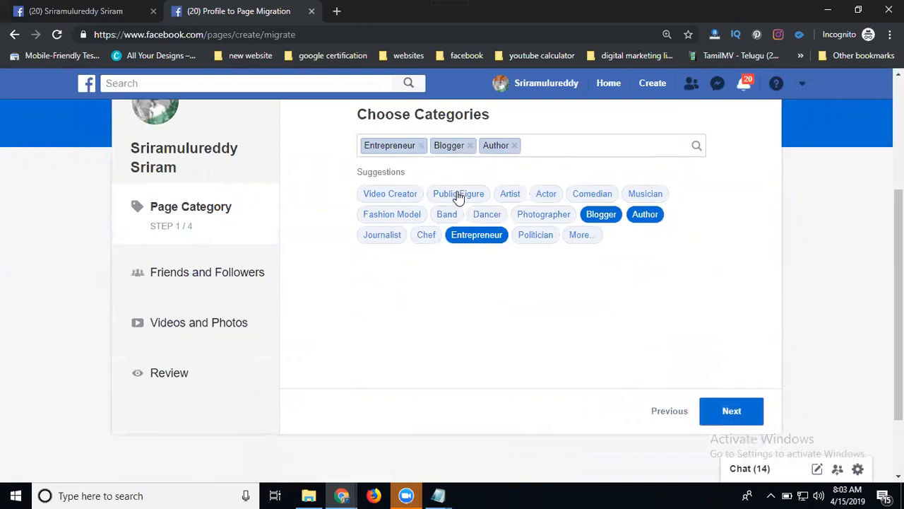
{"action": "mouse_move", "coordinate": [454, 199]}
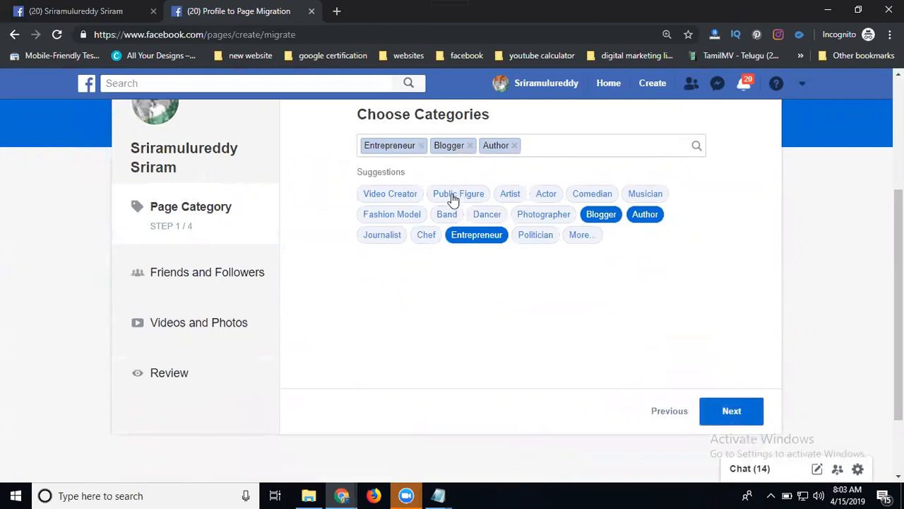
{"action": "mouse_move", "coordinate": [646, 214]}
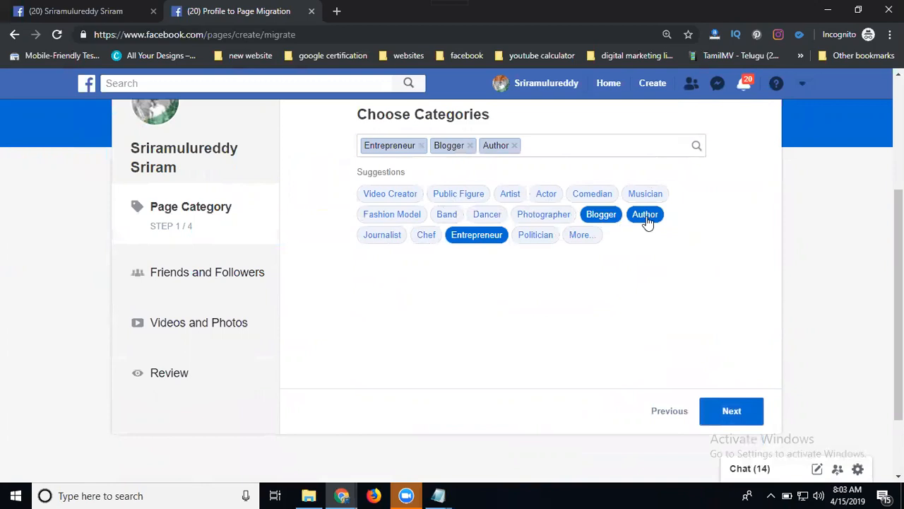
- Try Public Figure as a category, then remove it and restore Author
{"action": "left_click", "coordinate": [458, 194]}
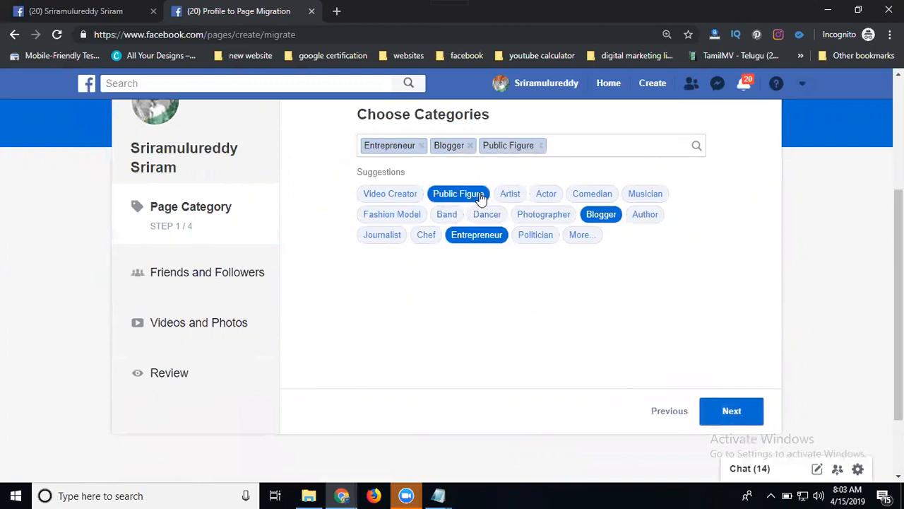
{"action": "mouse_move", "coordinate": [588, 215]}
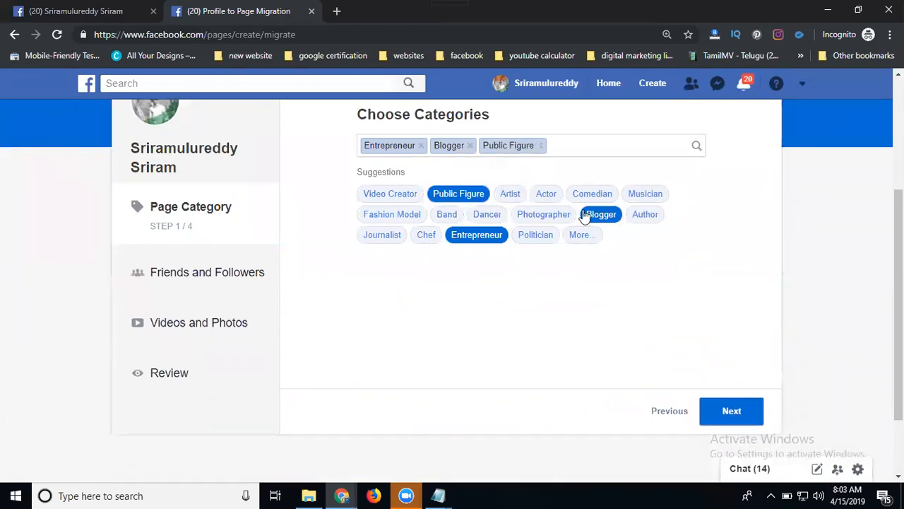
{"action": "left_click", "coordinate": [601, 215]}
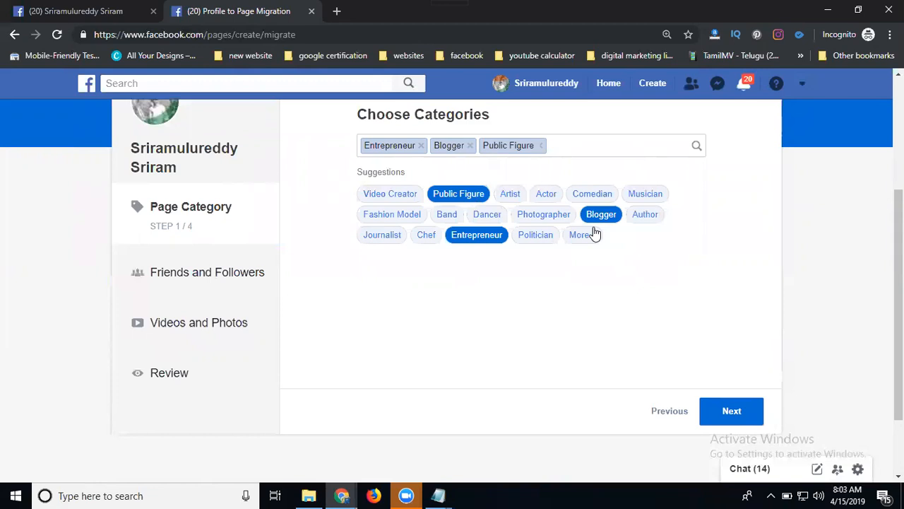
{"action": "mouse_move", "coordinate": [421, 237]}
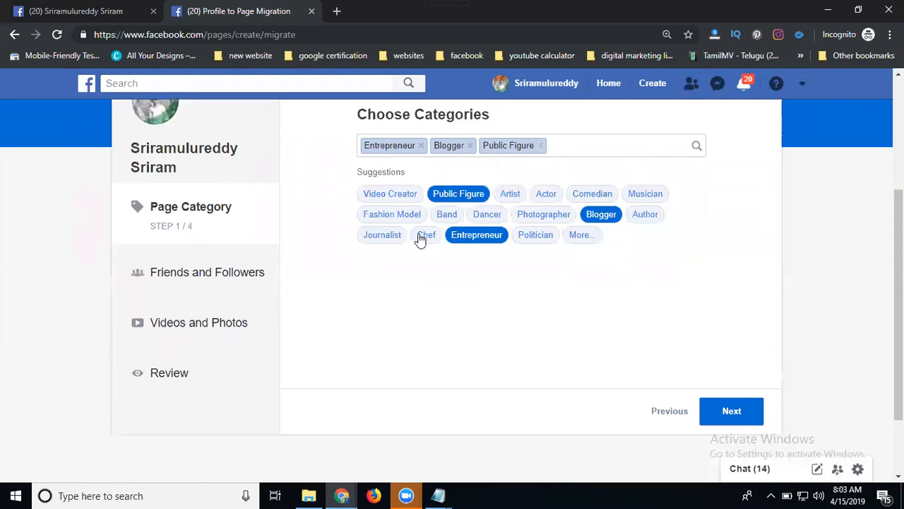
{"action": "mouse_move", "coordinate": [585, 248]}
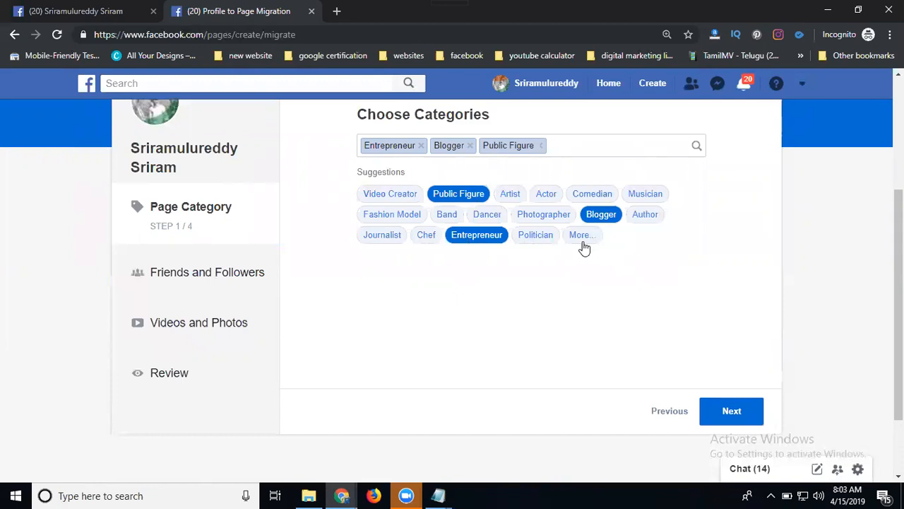
{"action": "mouse_move", "coordinate": [510, 145]}
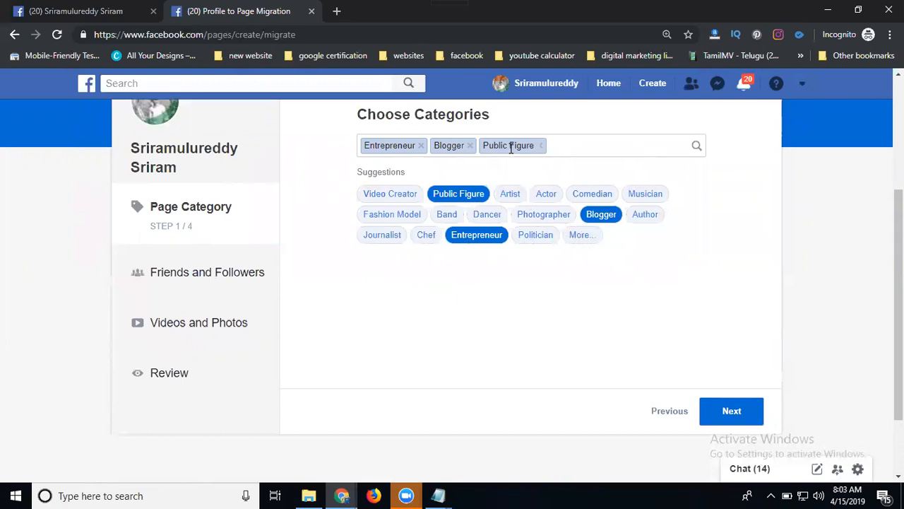
{"action": "left_click", "coordinate": [534, 146]}
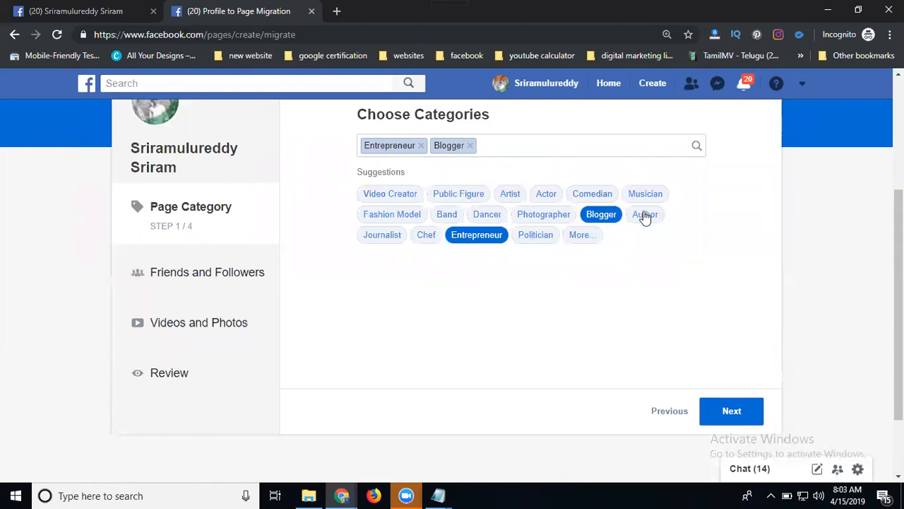
{"action": "left_click", "coordinate": [644, 214]}
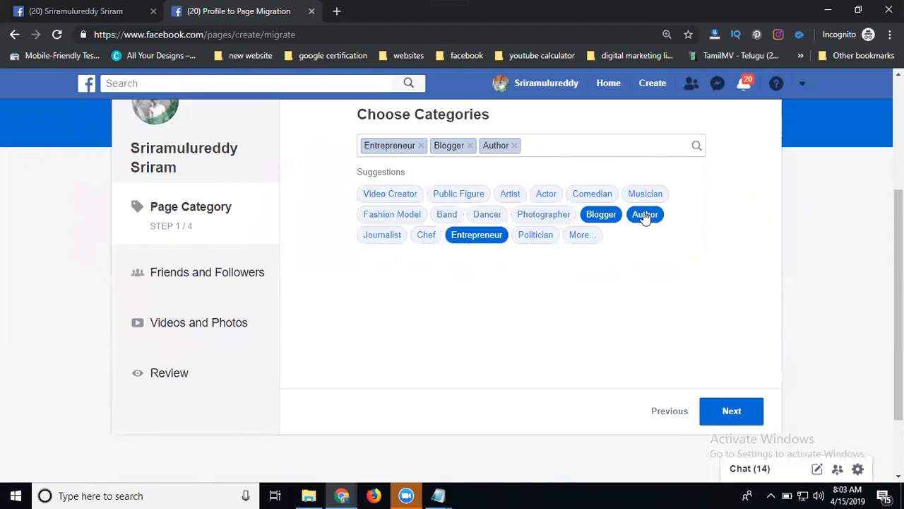
{"action": "mouse_move", "coordinate": [732, 412]}
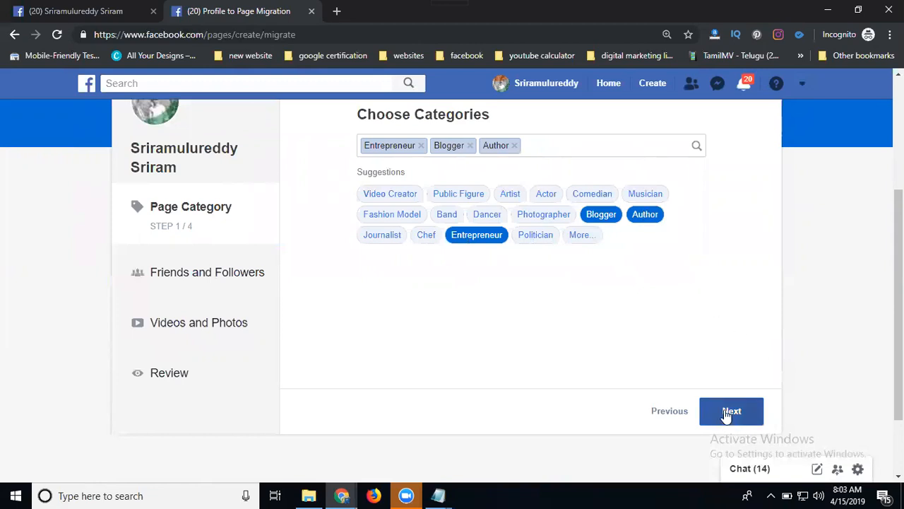
{"action": "left_click", "coordinate": [732, 410]}
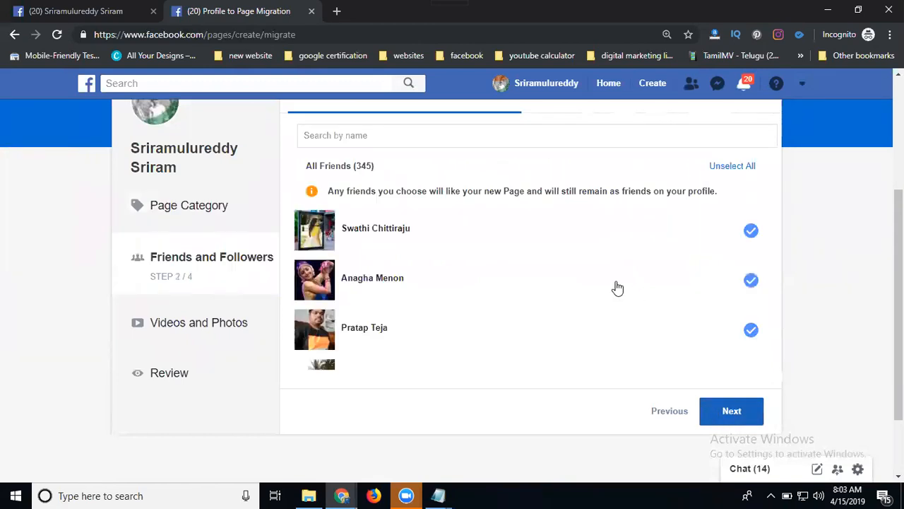
{"action": "mouse_move", "coordinate": [356, 187]}
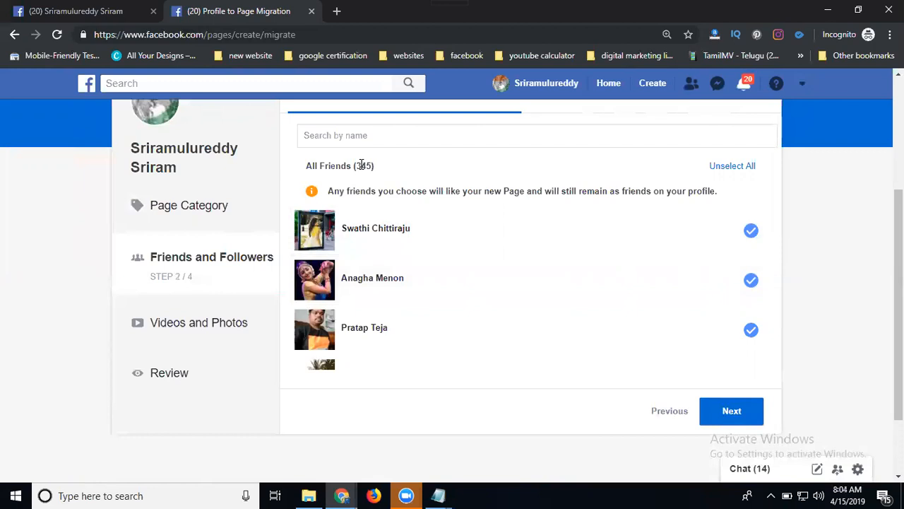
{"action": "mouse_move", "coordinate": [525, 291]}
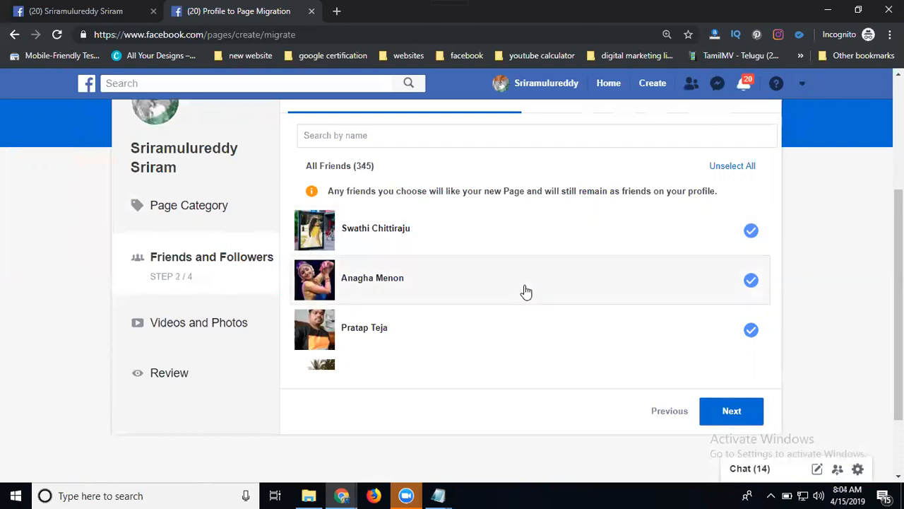
{"action": "left_click", "coordinate": [732, 165]}
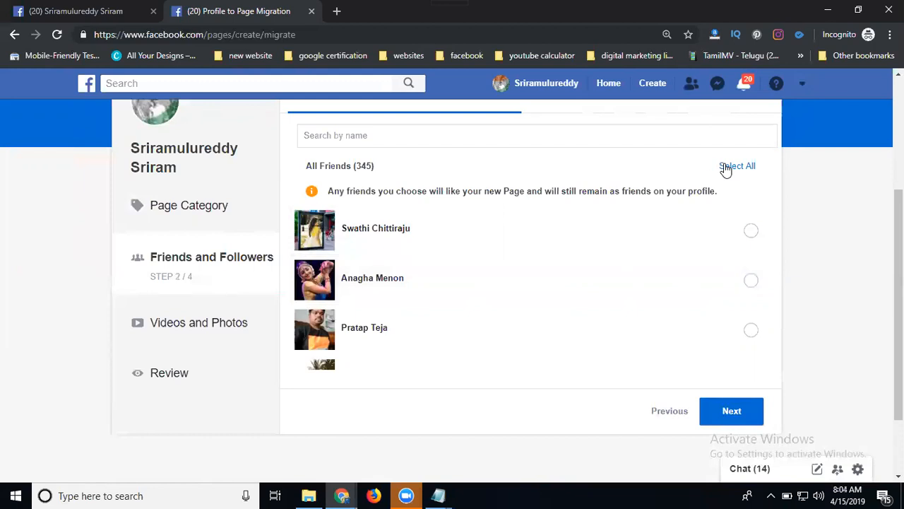
{"action": "left_click", "coordinate": [736, 165]}
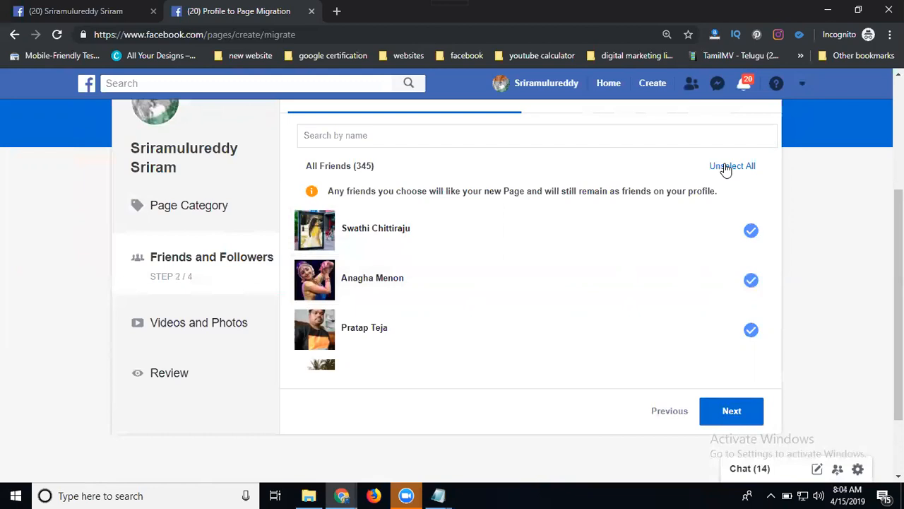
{"action": "left_click", "coordinate": [752, 279]}
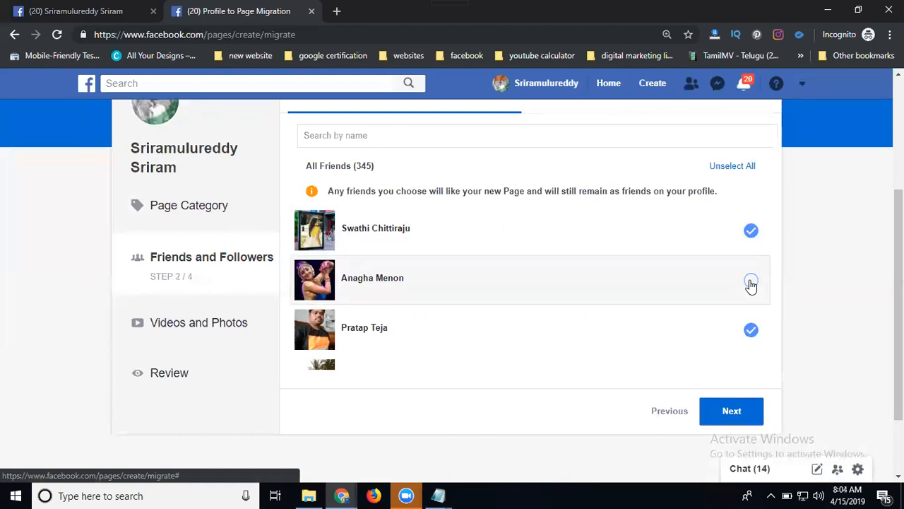
{"action": "left_click", "coordinate": [732, 166]}
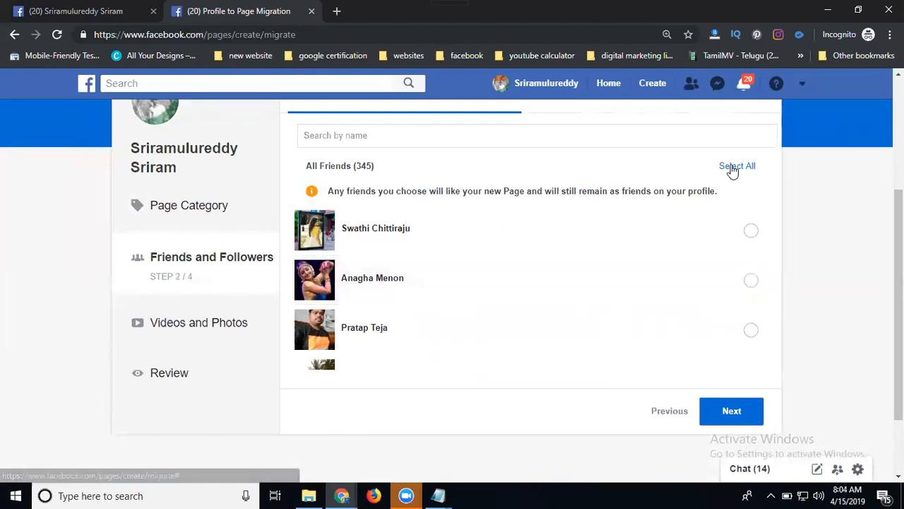
{"action": "left_click", "coordinate": [738, 166]}
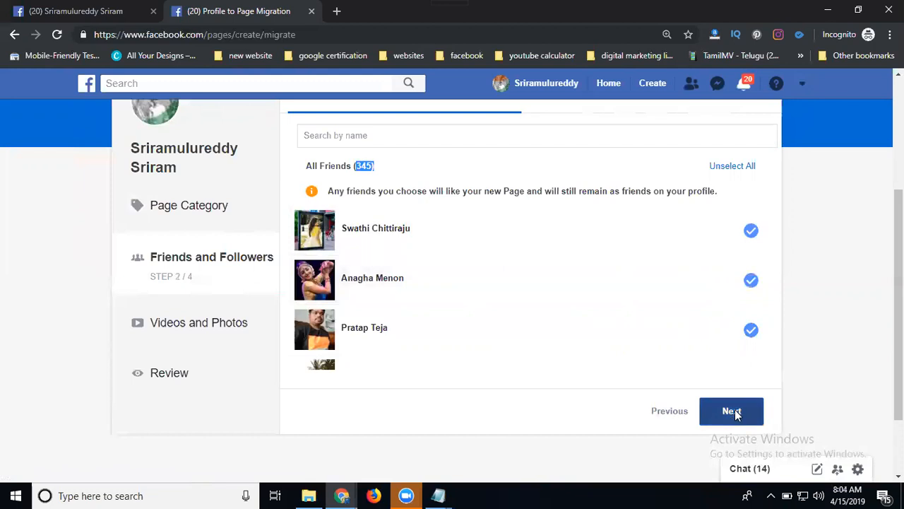
- Advance to step 3, Videos and Photos, leaving nothing selected to copy
{"action": "left_click", "coordinate": [732, 410]}
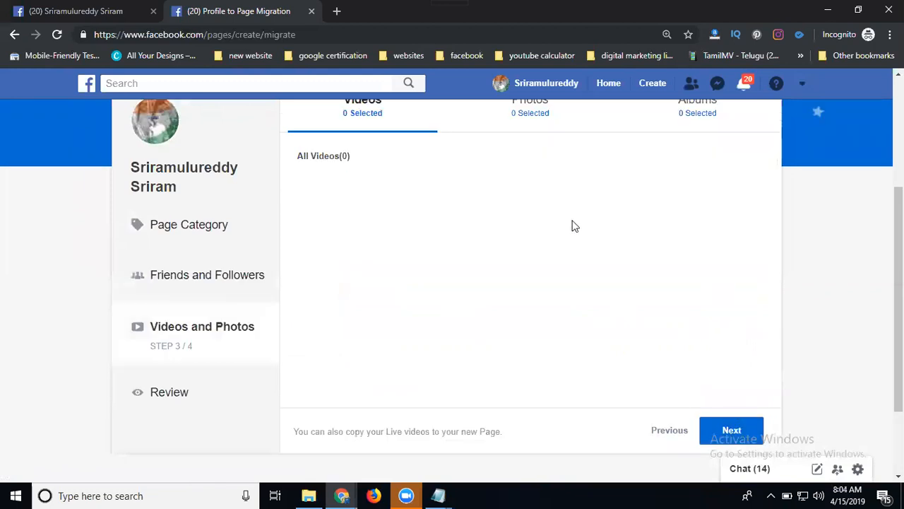
{"action": "scroll", "scroll_direction": "up", "scroll_amount": 3}
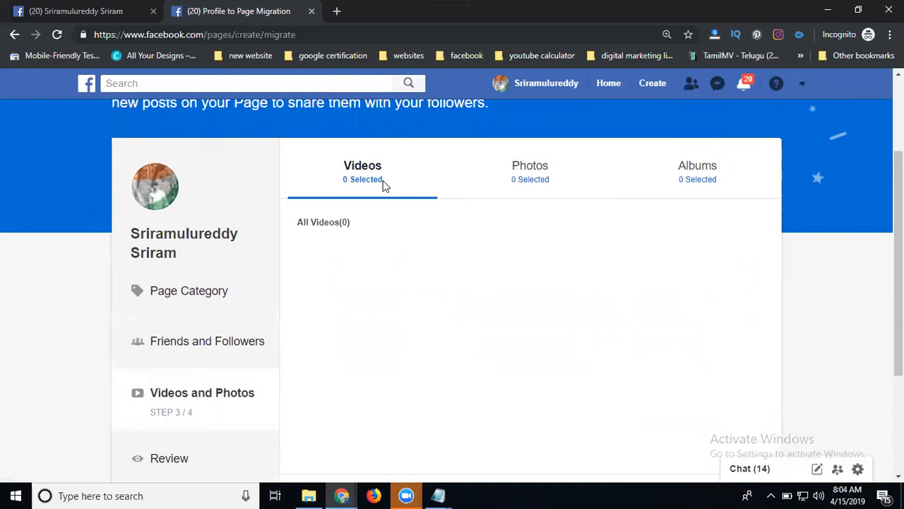
{"action": "scroll", "scroll_direction": "down", "scroll_amount": 3}
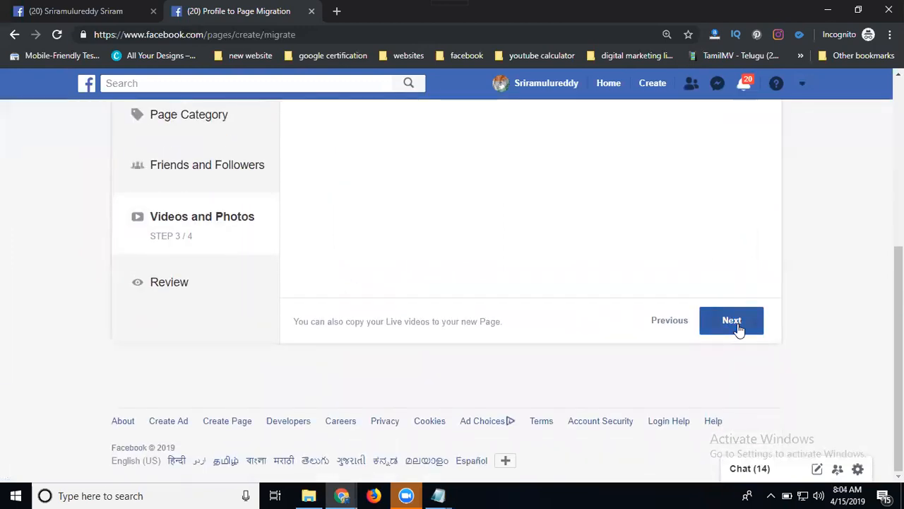
- Review the summary, noting the friend requests to copy, and create the Sriramulureddy Sriram Page
{"action": "left_click", "coordinate": [732, 320]}
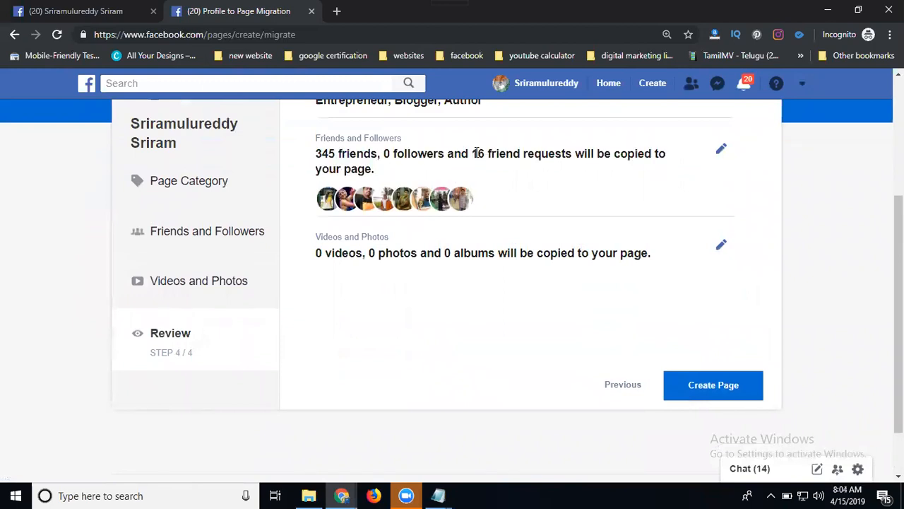
{"action": "left_click_drag", "start_coordinate": [472, 153], "coordinate": [563, 153]}
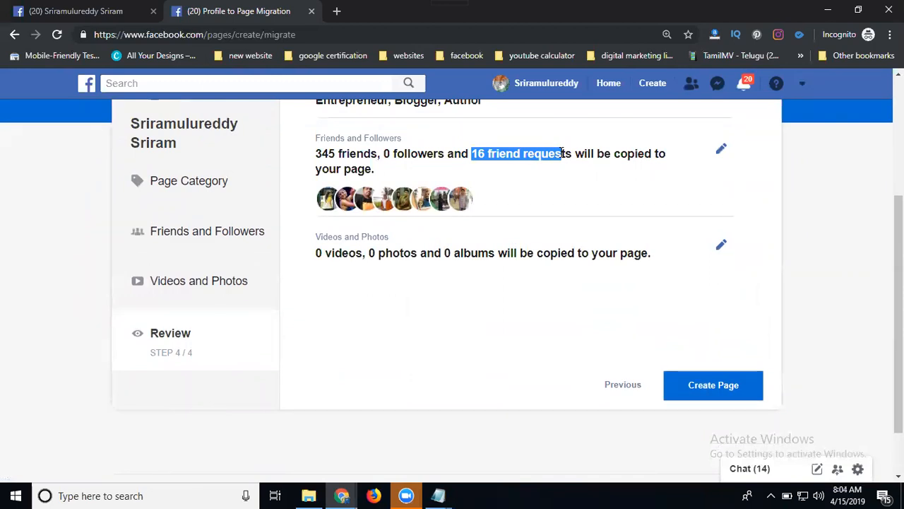
{"action": "left_click", "coordinate": [713, 385]}
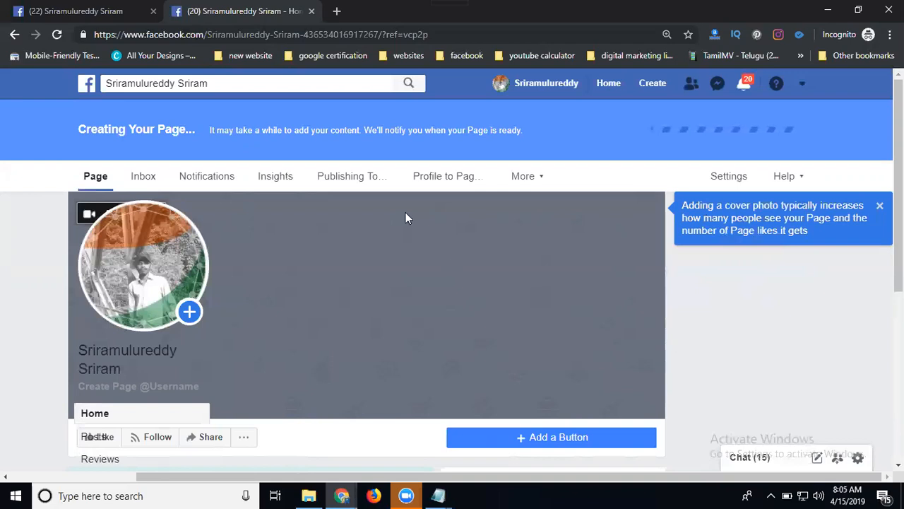
- Expand the Page's sidebar sections and go to About, showing its ID and categories
{"action": "scroll", "scroll_direction": "down", "scroll_amount": 3}
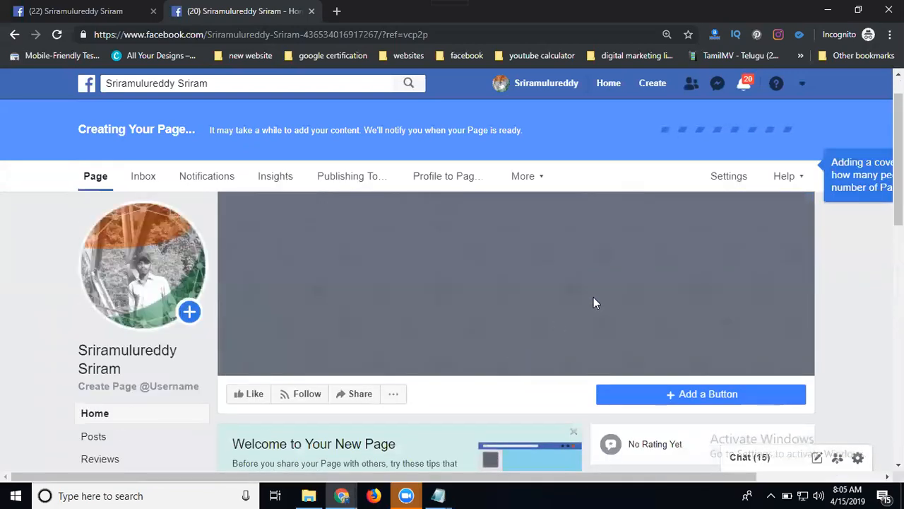
{"action": "mouse_move", "coordinate": [666, 401]}
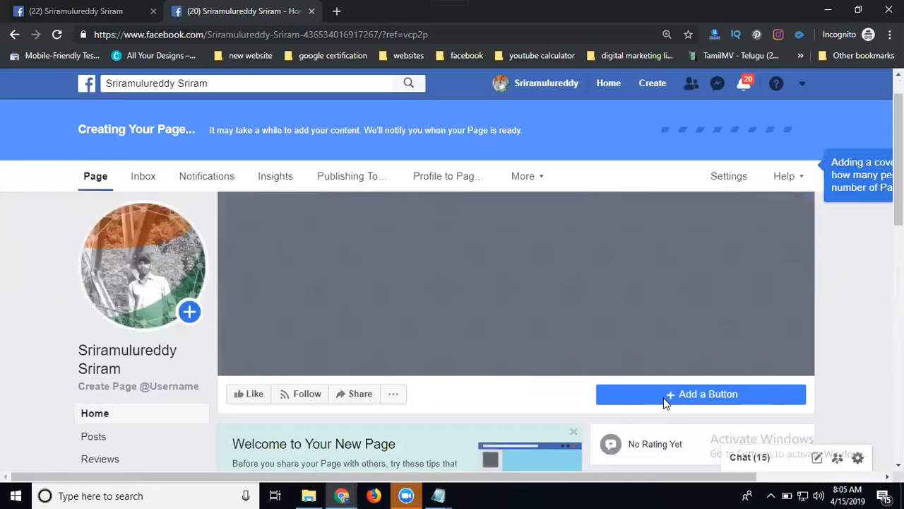
{"action": "scroll", "scroll_direction": "down", "scroll_amount": 3}
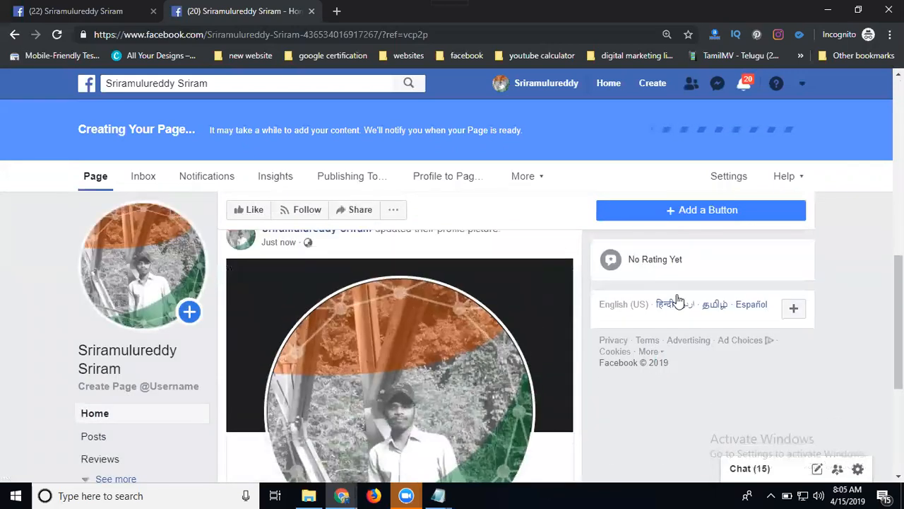
{"action": "scroll", "scroll_direction": "down", "scroll_amount": 3}
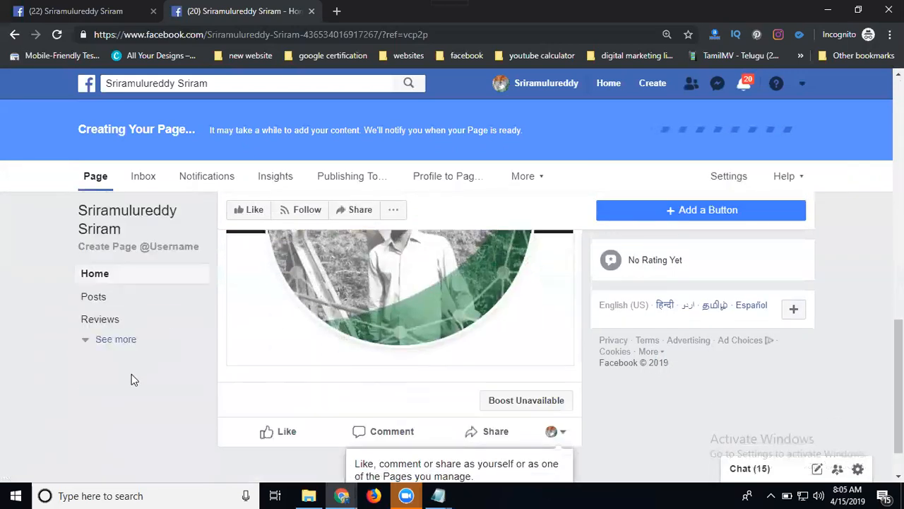
{"action": "left_click", "coordinate": [116, 339]}
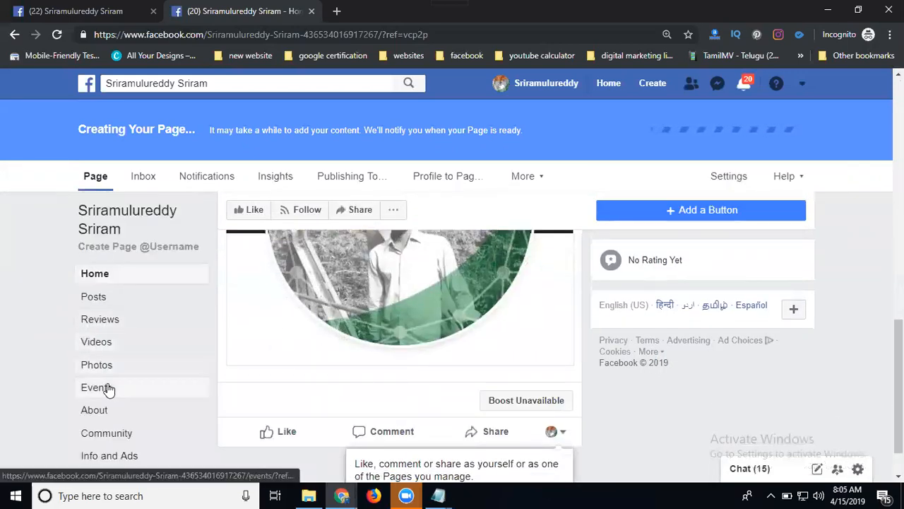
{"action": "left_click", "coordinate": [93, 409]}
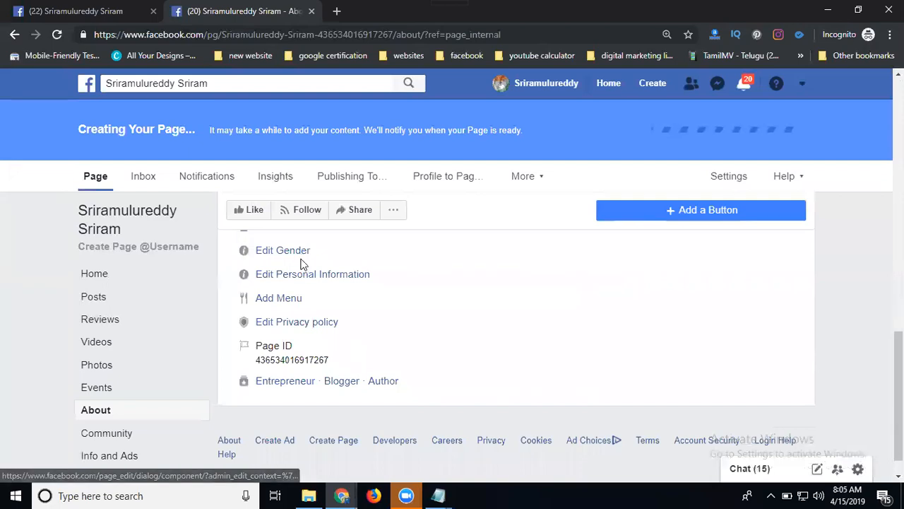
{"action": "left_click", "coordinate": [283, 250]}
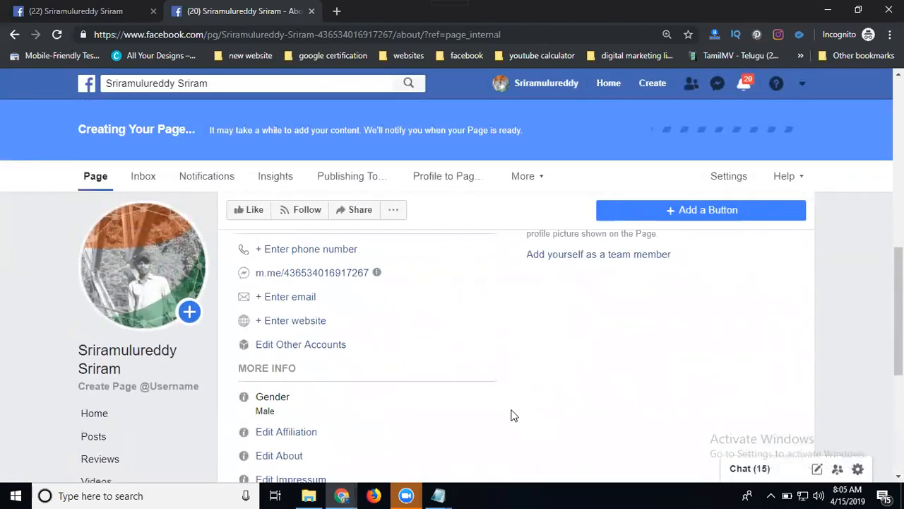
{"action": "mouse_move", "coordinate": [303, 318]}
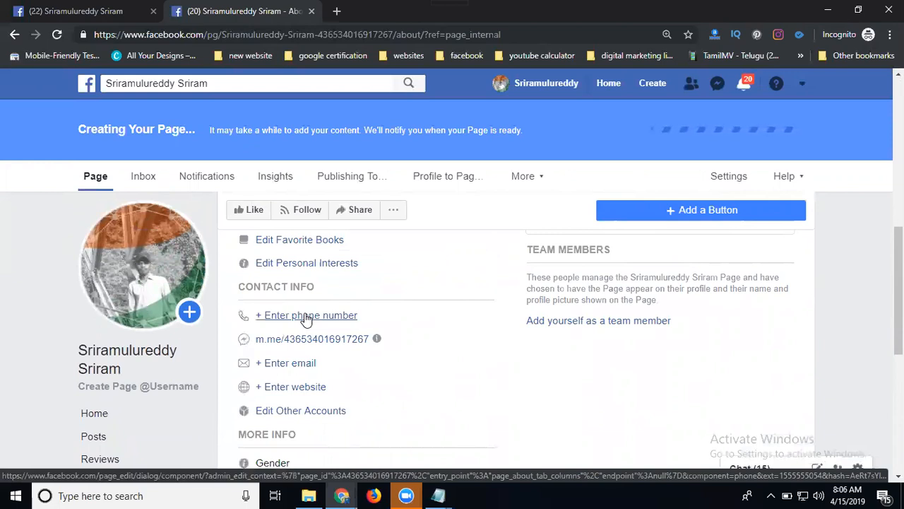
{"action": "mouse_move", "coordinate": [294, 316]}
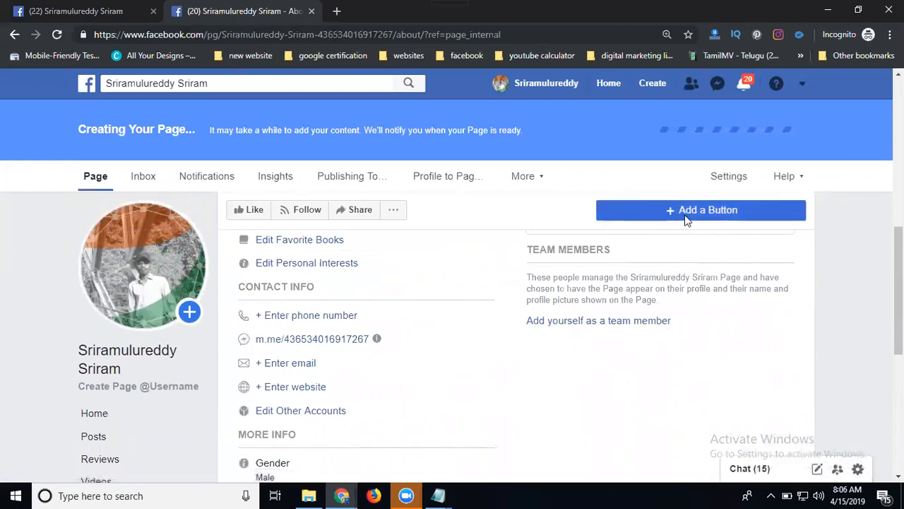
- Begin adding an action button, previewing Send Message and See Offers
{"action": "left_click", "coordinate": [701, 209]}
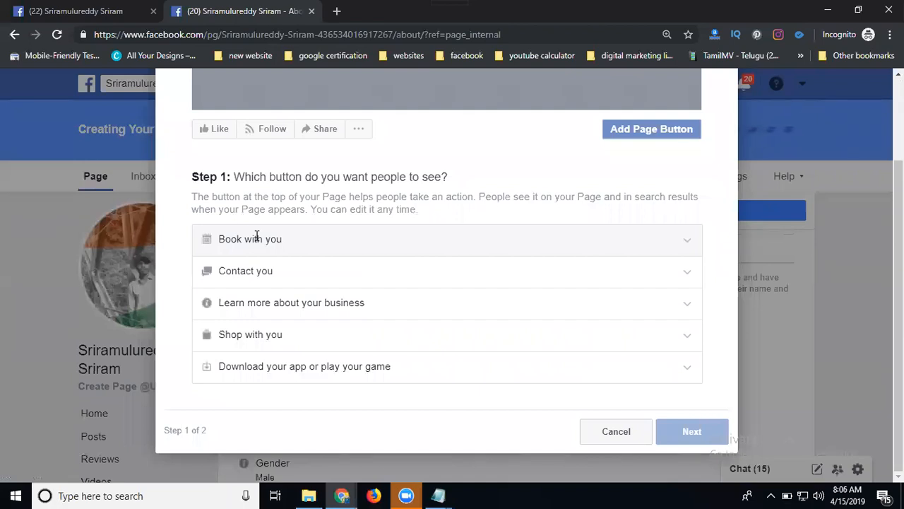
{"action": "mouse_move", "coordinate": [266, 238]}
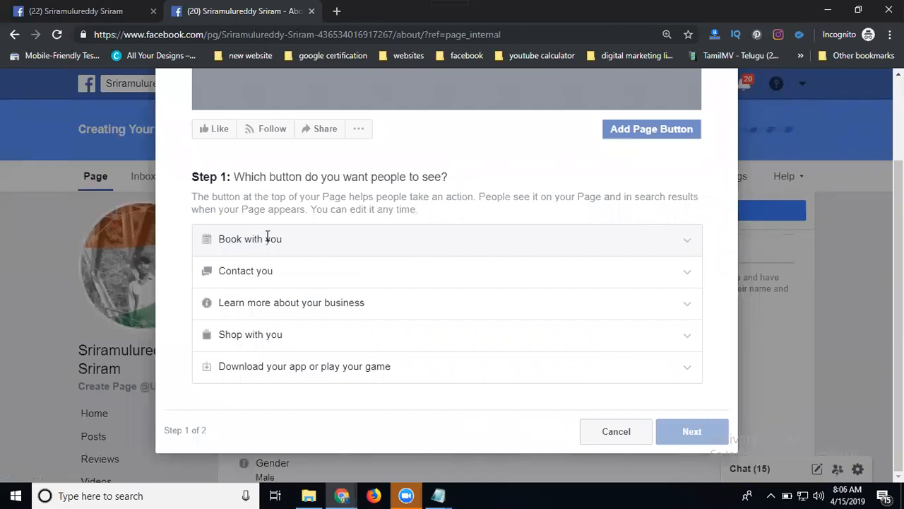
{"action": "mouse_move", "coordinate": [246, 283]}
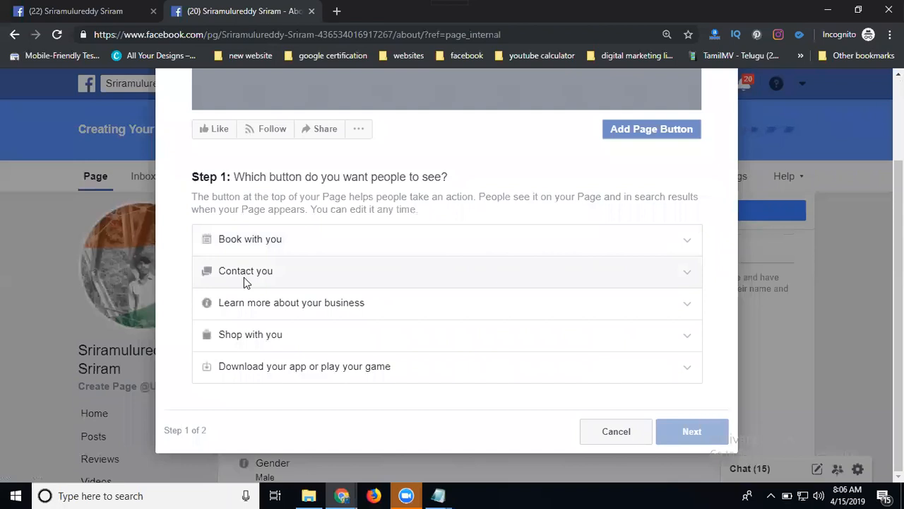
{"action": "left_click", "coordinate": [245, 271]}
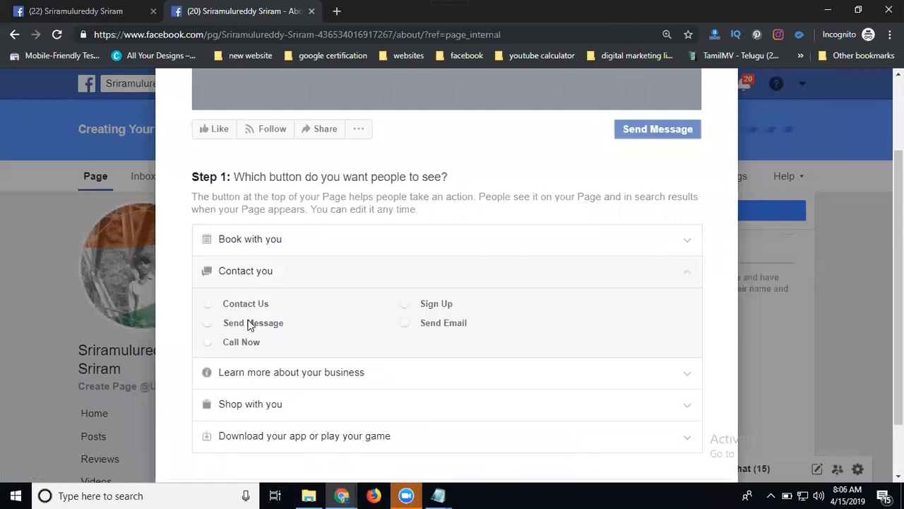
{"action": "left_click", "coordinate": [404, 304]}
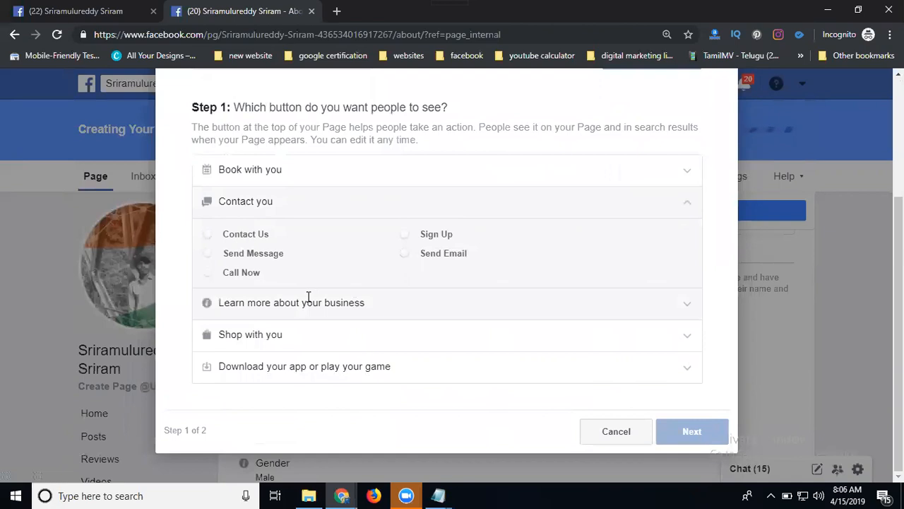
{"action": "left_click", "coordinate": [291, 302]}
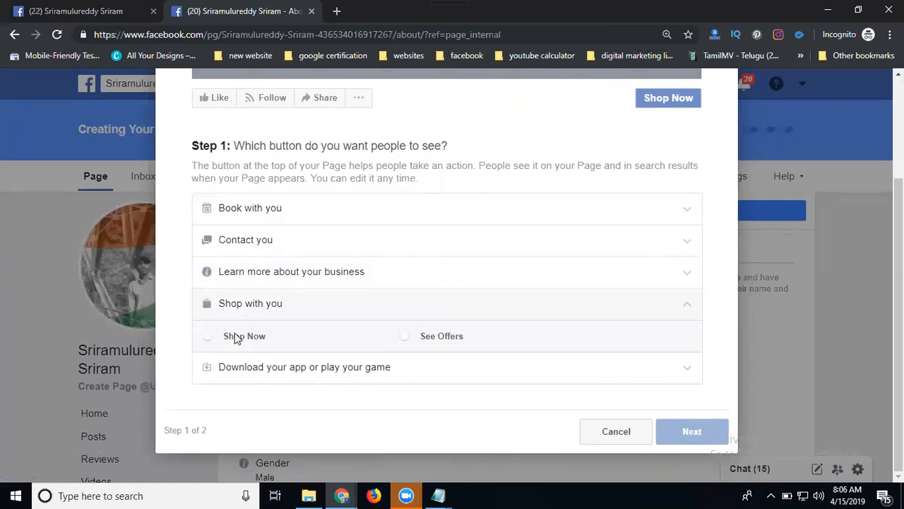
{"action": "left_click", "coordinate": [404, 336]}
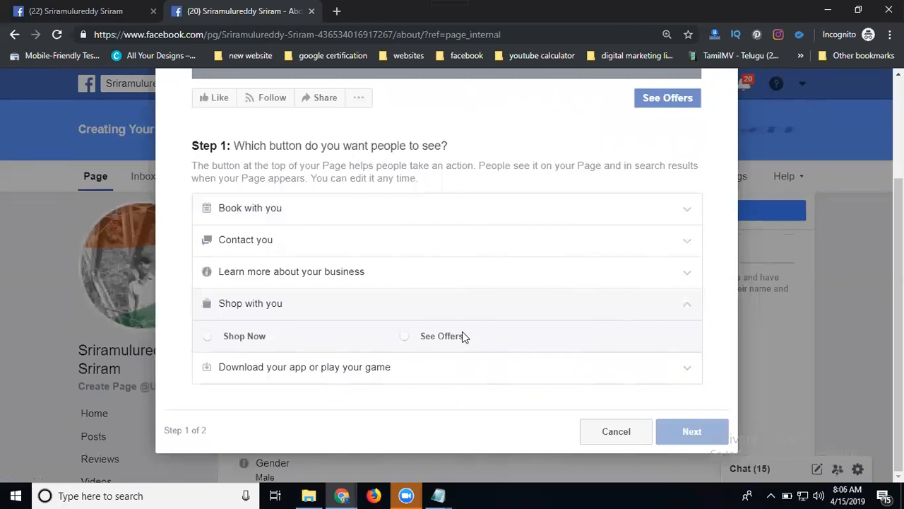
- Preview Play Game, then settle on Send Message and continue to its destination step
{"action": "left_click", "coordinate": [304, 335]}
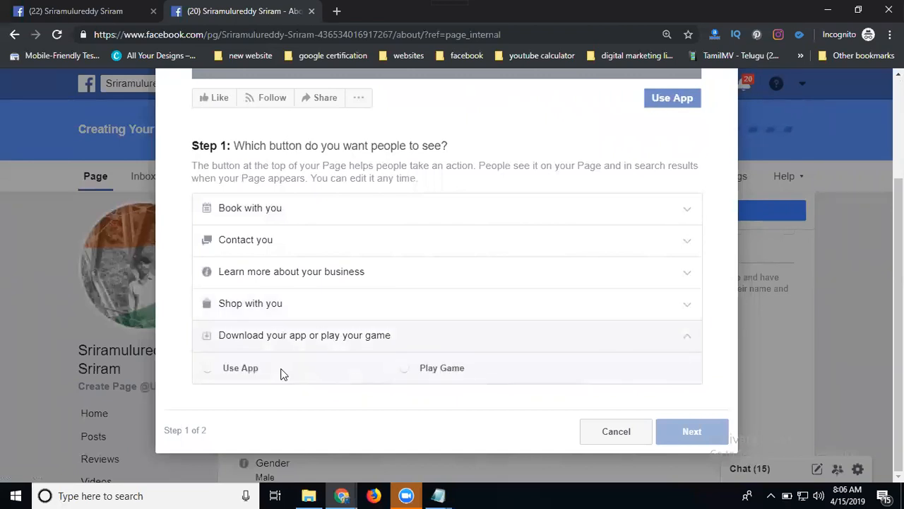
{"action": "mouse_move", "coordinate": [237, 379]}
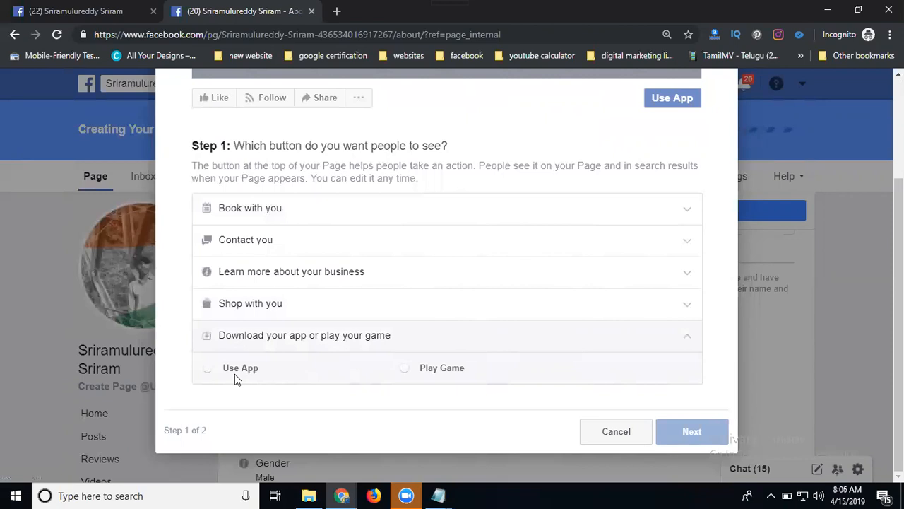
{"action": "left_click", "coordinate": [404, 367]}
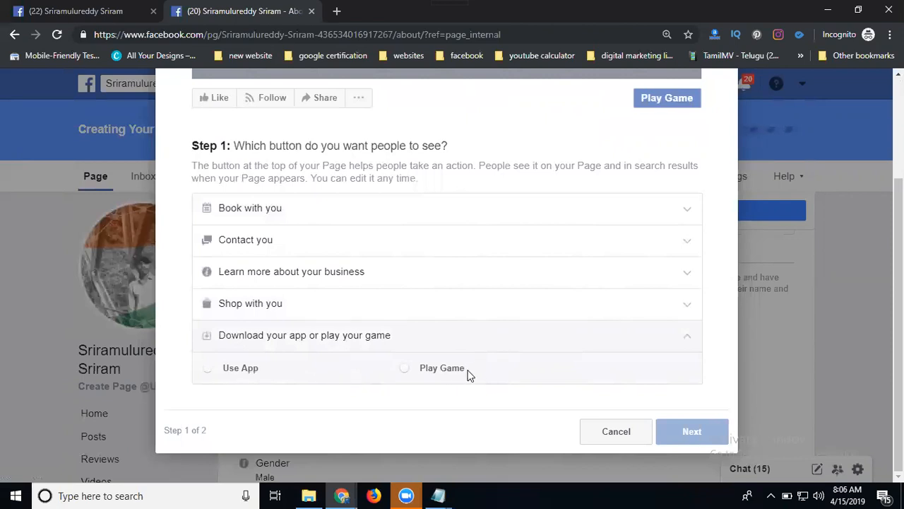
{"action": "mouse_move", "coordinate": [440, 368]}
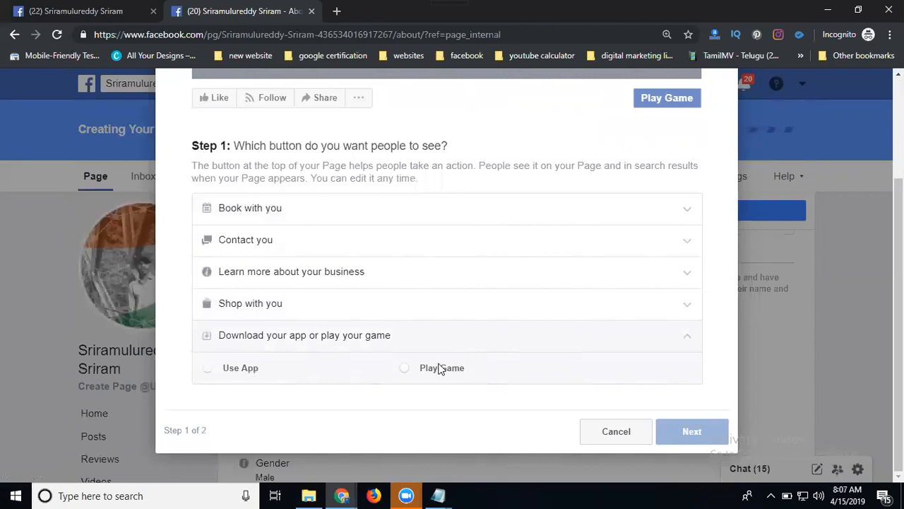
{"action": "left_click", "coordinate": [404, 367]}
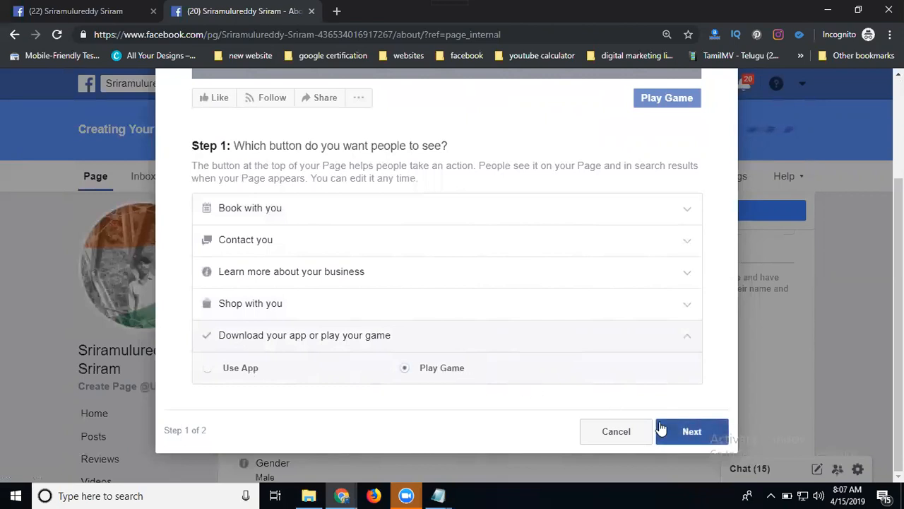
{"action": "left_click", "coordinate": [245, 241]}
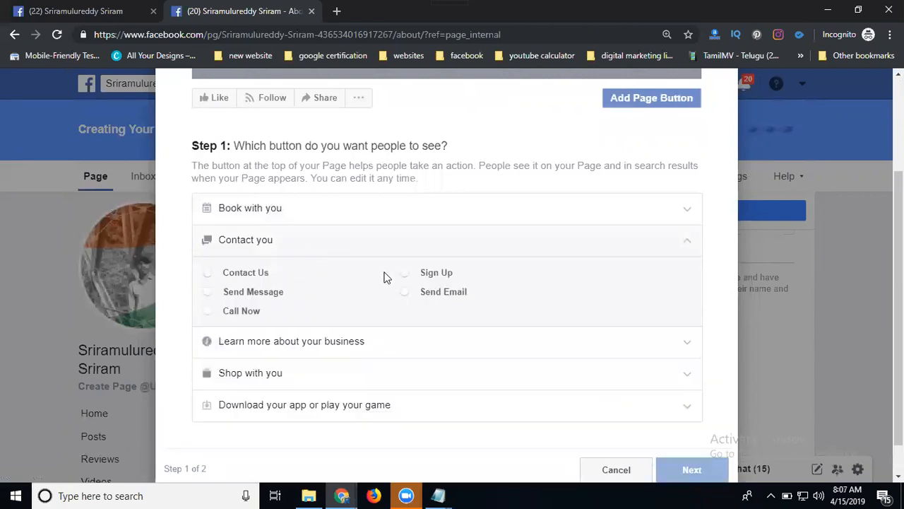
{"action": "left_click", "coordinate": [206, 291]}
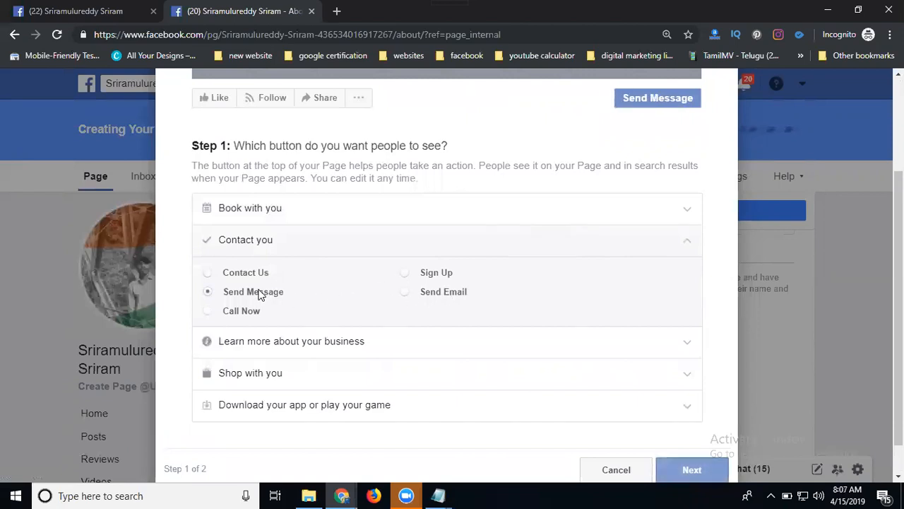
{"action": "left_click", "coordinate": [692, 469]}
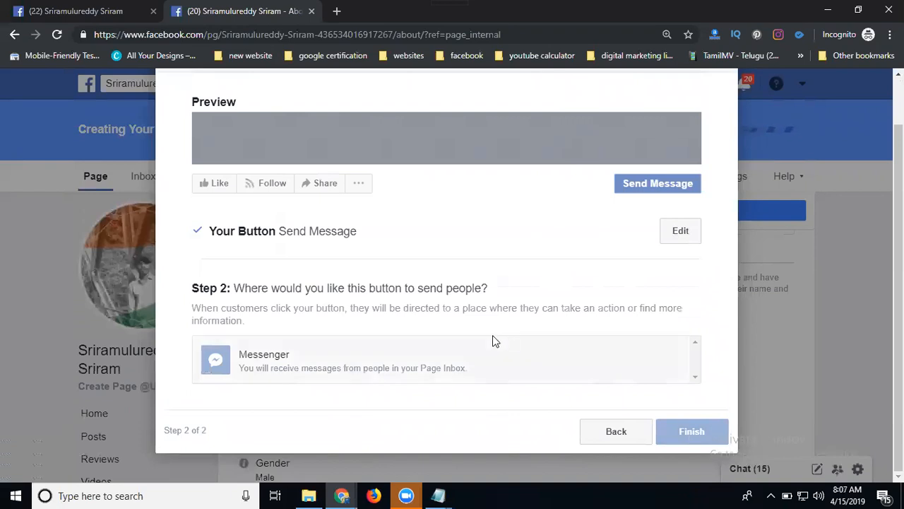
- Keep Messenger as the destination and finish so Send Message appears on the Page
{"action": "left_click", "coordinate": [693, 431]}
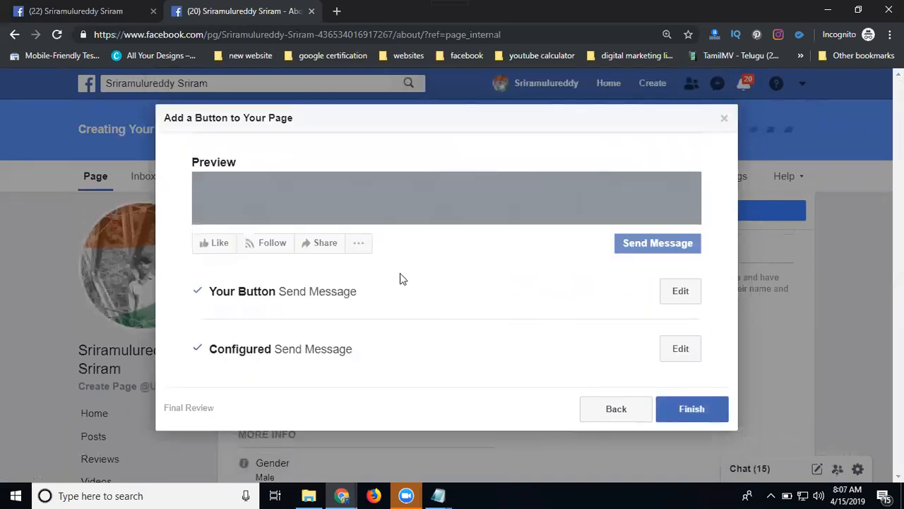
{"action": "left_click", "coordinate": [692, 408]}
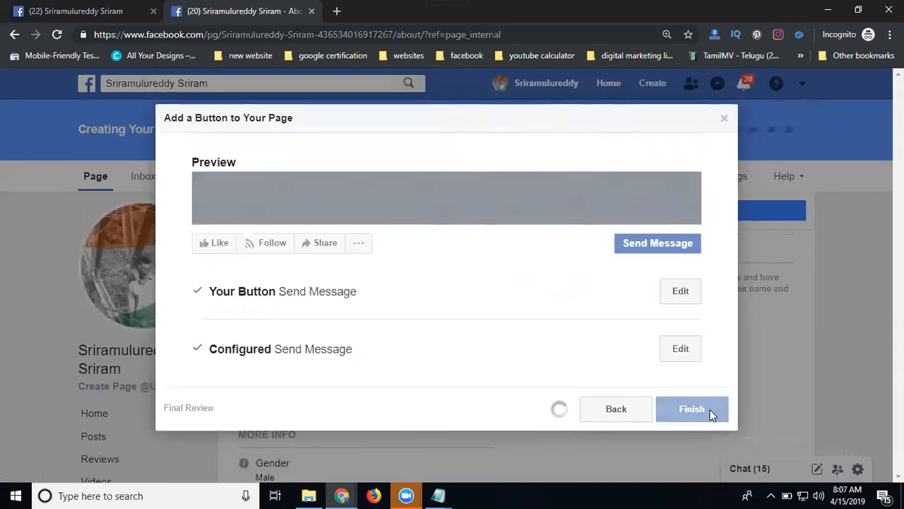
{"action": "left_click", "coordinate": [692, 408]}
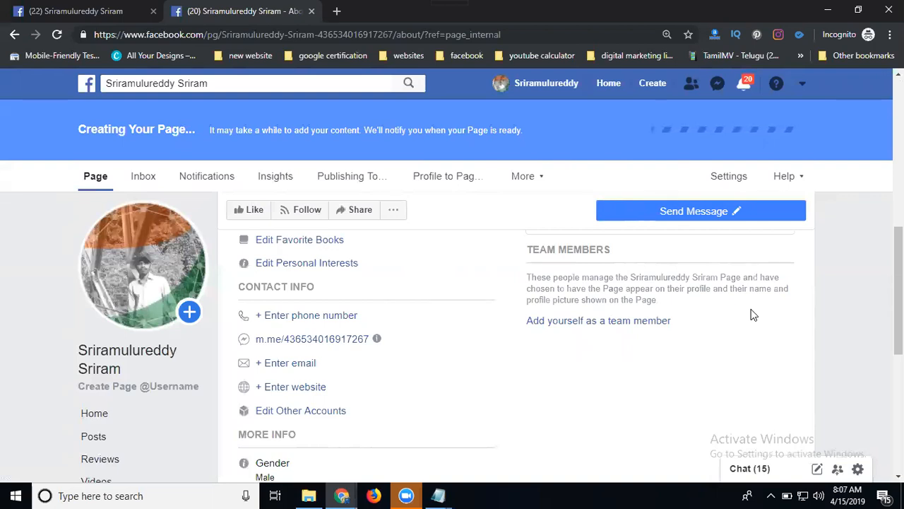
{"action": "mouse_move", "coordinate": [737, 254]}
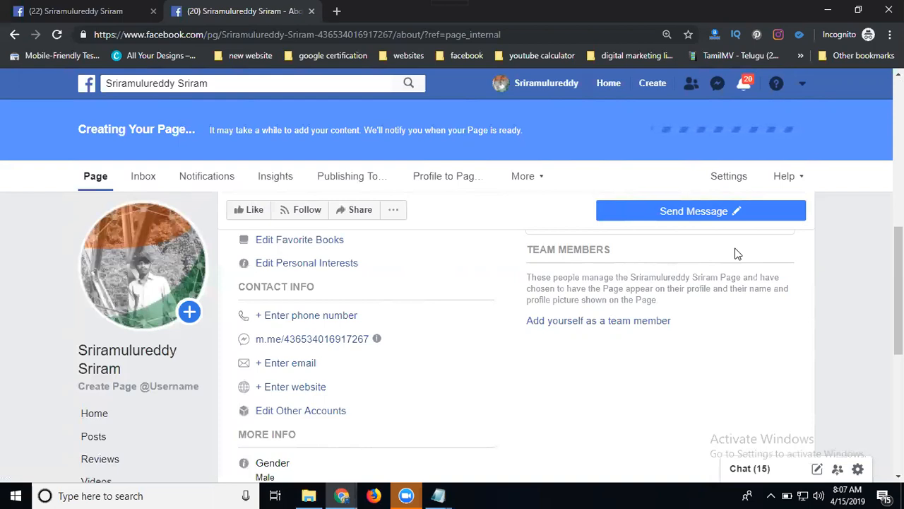
{"action": "left_click", "coordinate": [737, 211]}
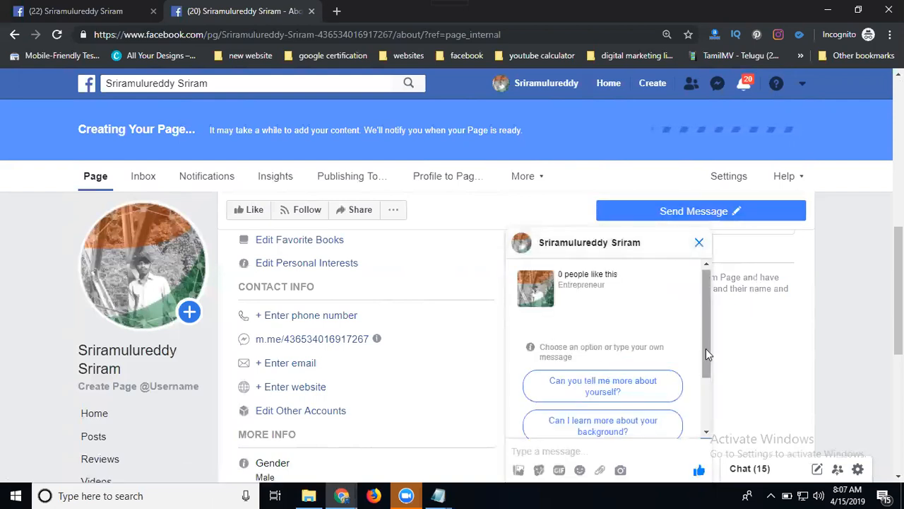
{"action": "scroll", "scroll_direction": "down", "scroll_amount": 3}
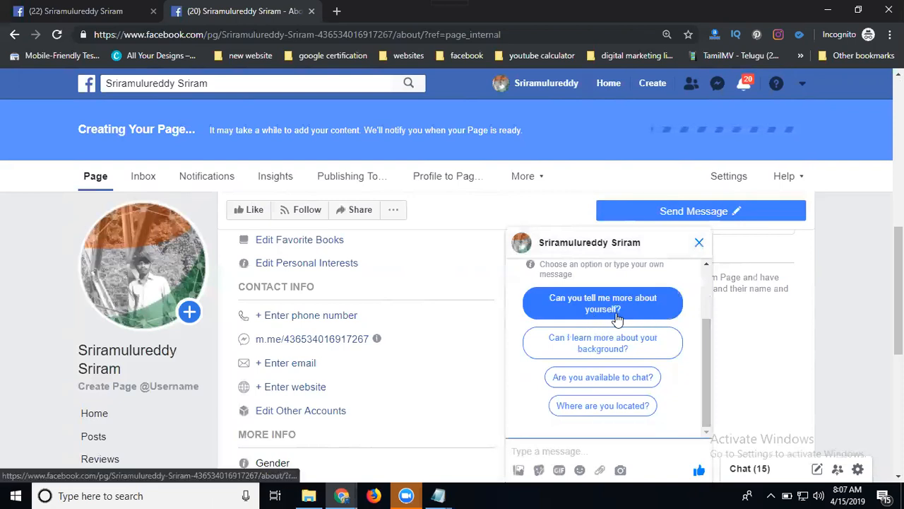
{"action": "mouse_move", "coordinate": [622, 344]}
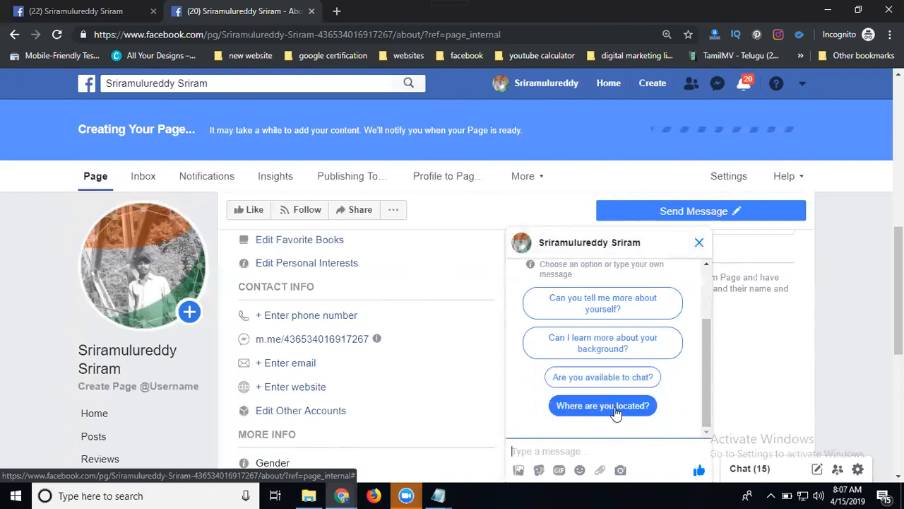
{"action": "mouse_move", "coordinate": [638, 416]}
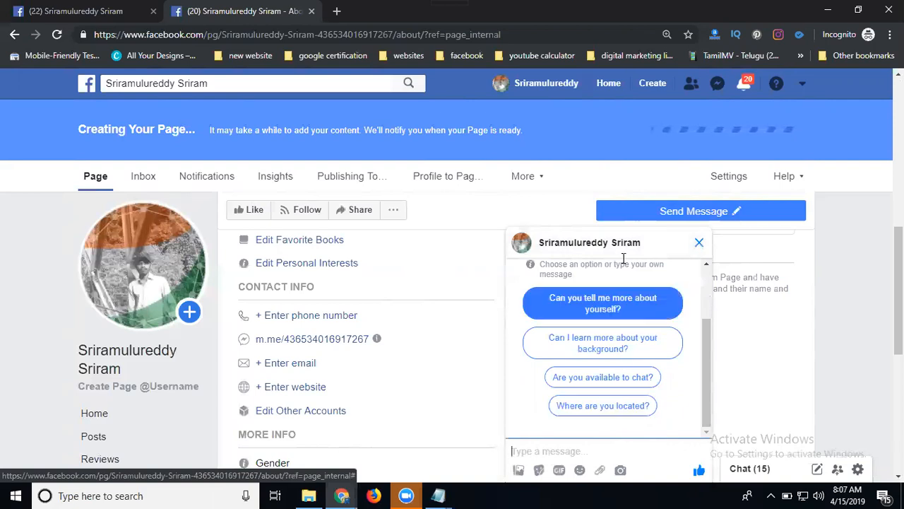
{"action": "mouse_move", "coordinate": [616, 309]}
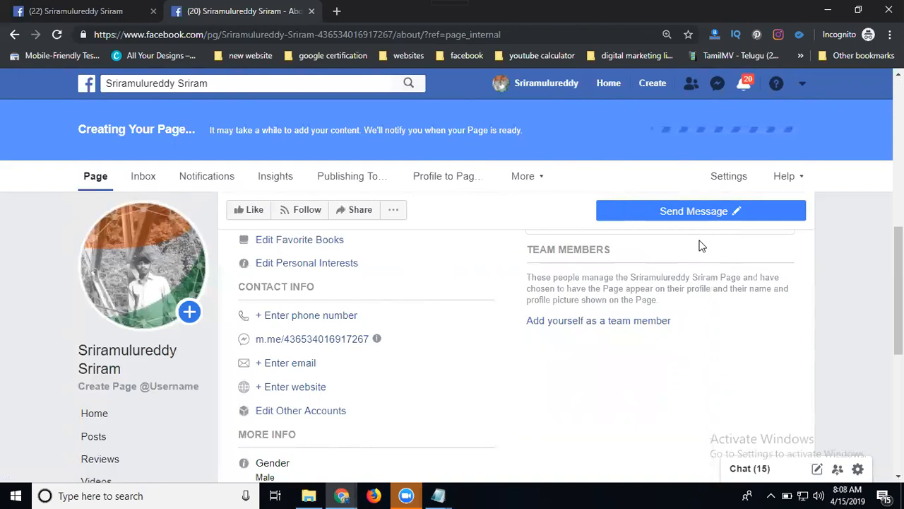
- Return to the Page's Home view with its empty cover photo prompt
{"action": "left_click", "coordinate": [737, 210]}
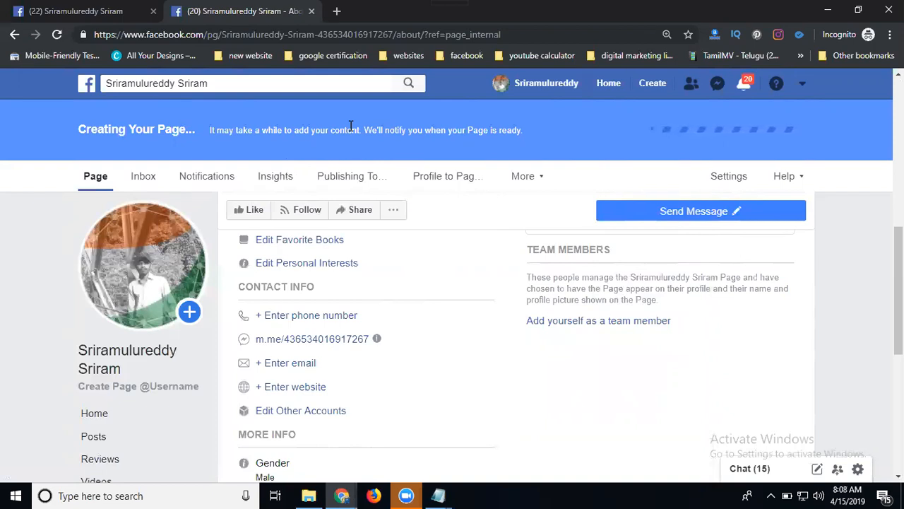
{"action": "mouse_move", "coordinate": [355, 124]}
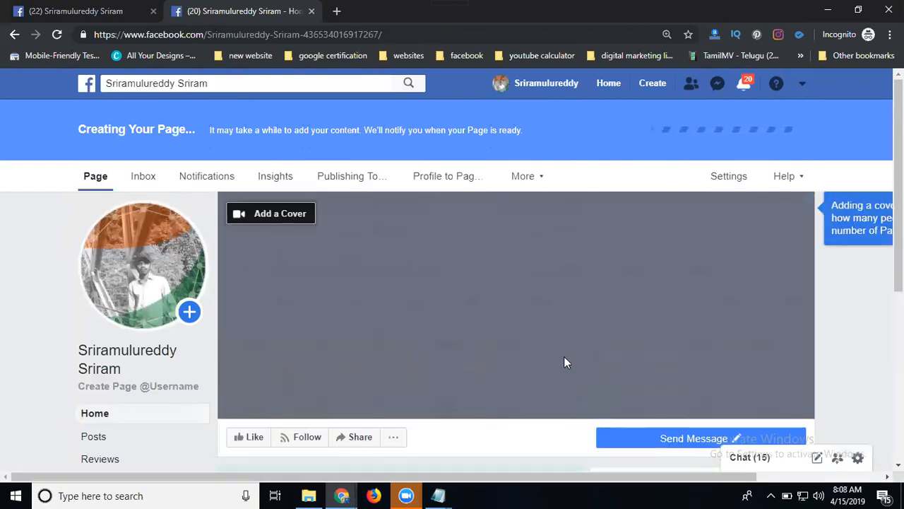
{"action": "mouse_move", "coordinate": [299, 225]}
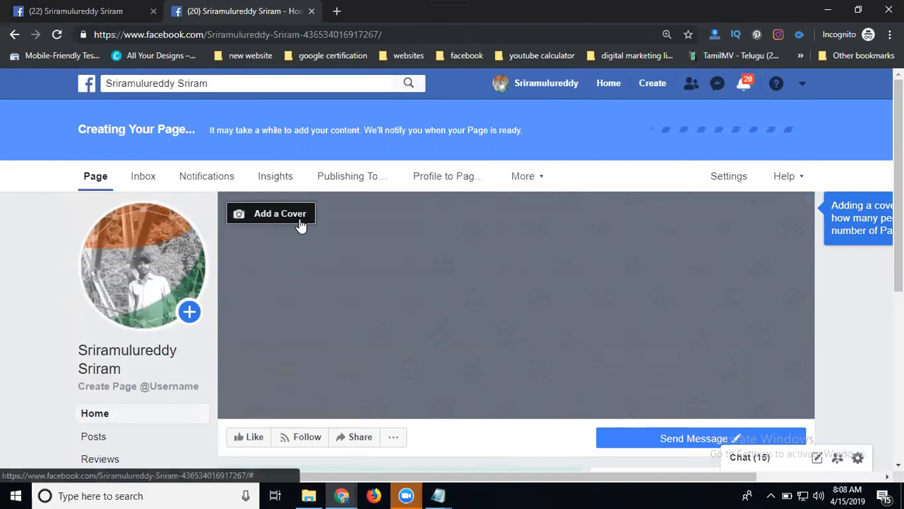
{"action": "mouse_move", "coordinate": [275, 232]}
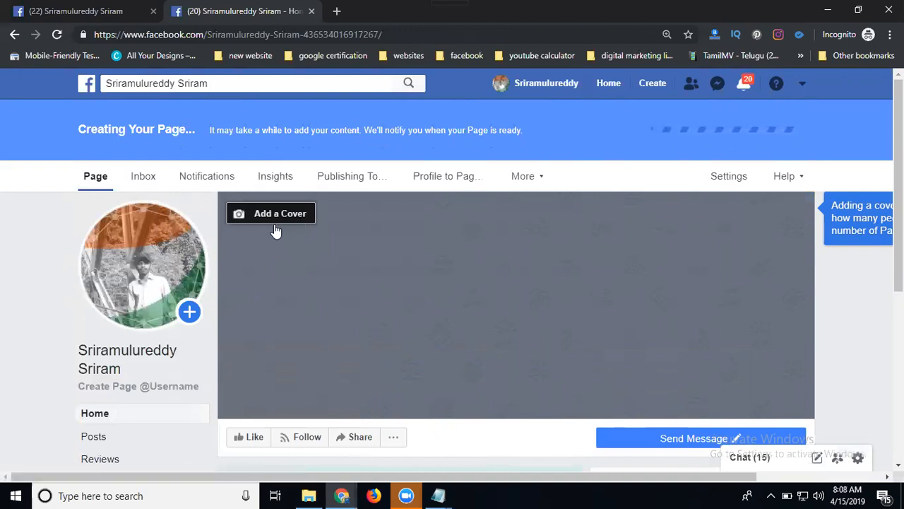
{"action": "mouse_move", "coordinate": [280, 220]}
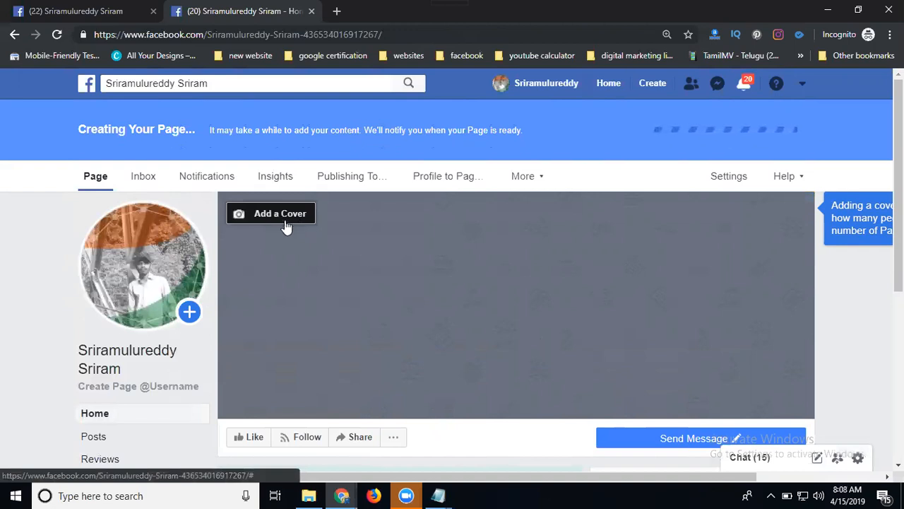
{"action": "mouse_move", "coordinate": [665, 464]}
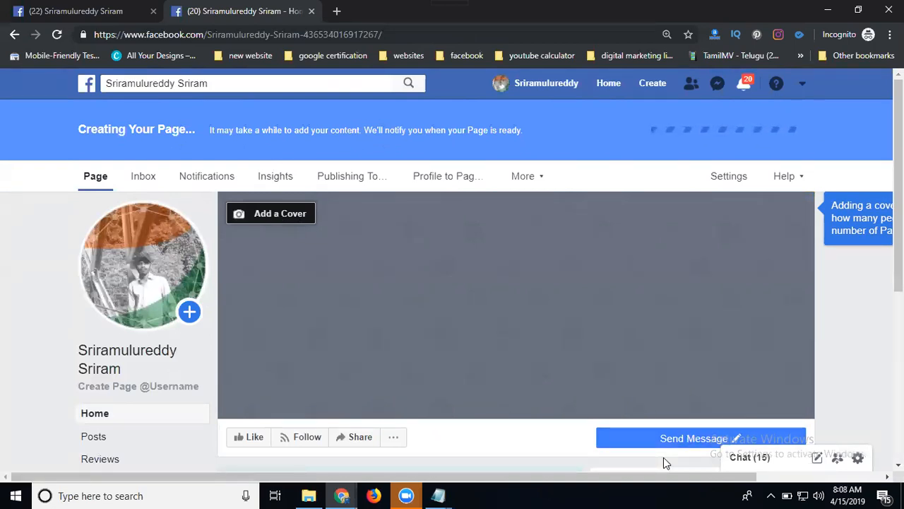